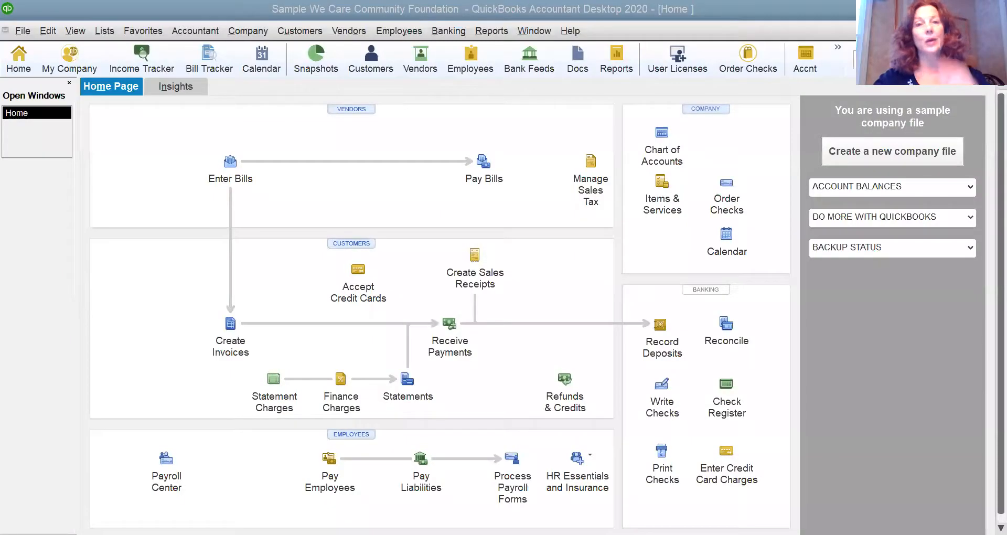
pyautogui.moveTo(534, 157)
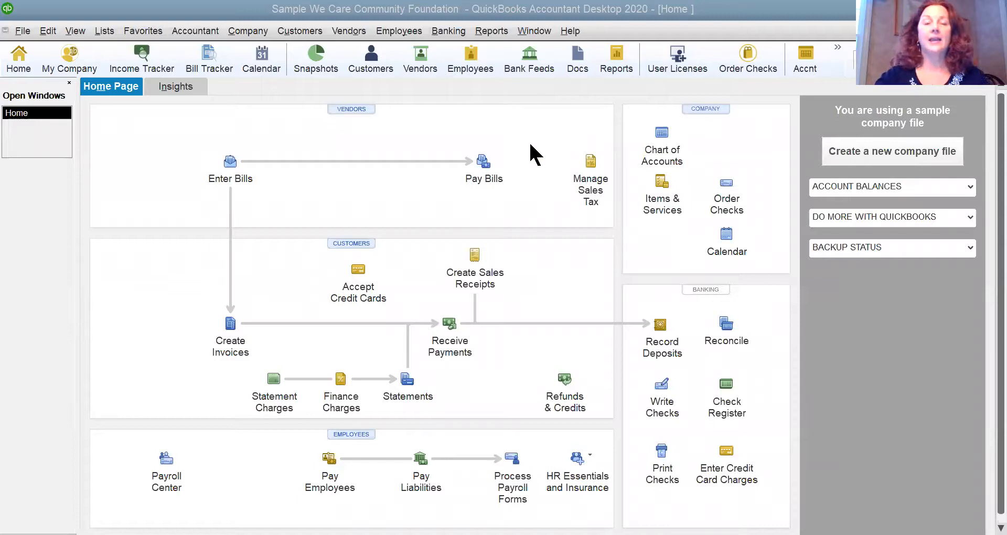
pyautogui.moveTo(265, 141)
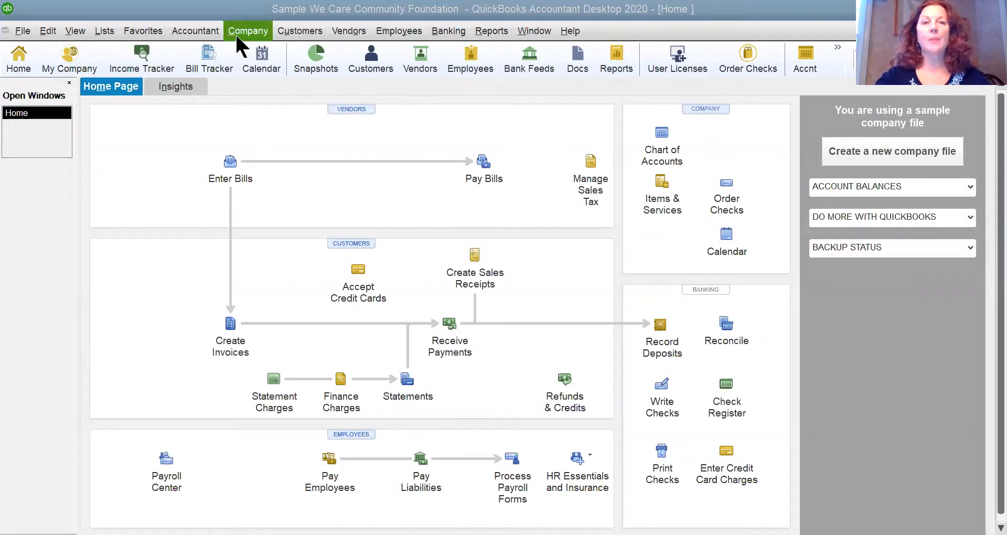
# Enter the admin password via Company > Set Up Users and start adding a new user.
pyautogui.click(247, 30)
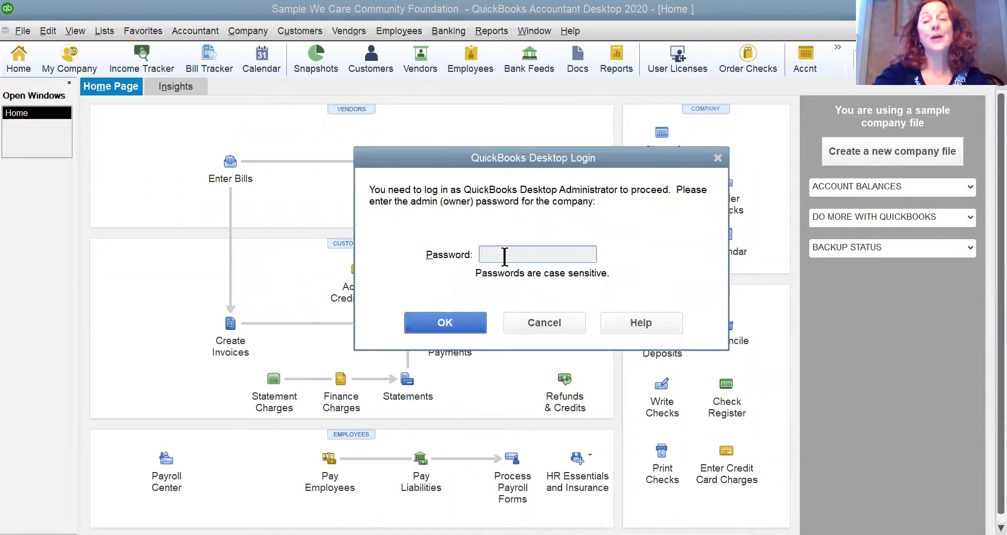
pyautogui.write('password')
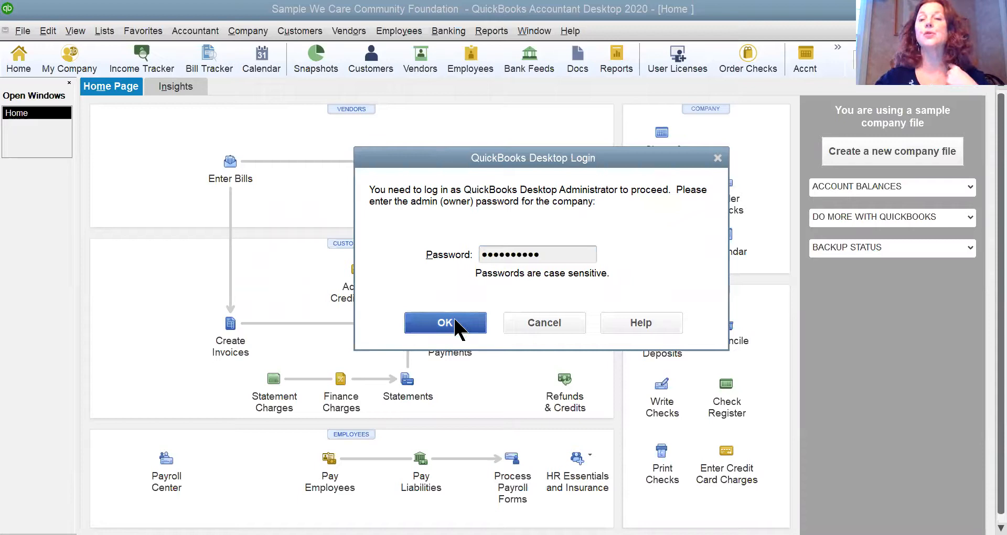
pyautogui.click(445, 323)
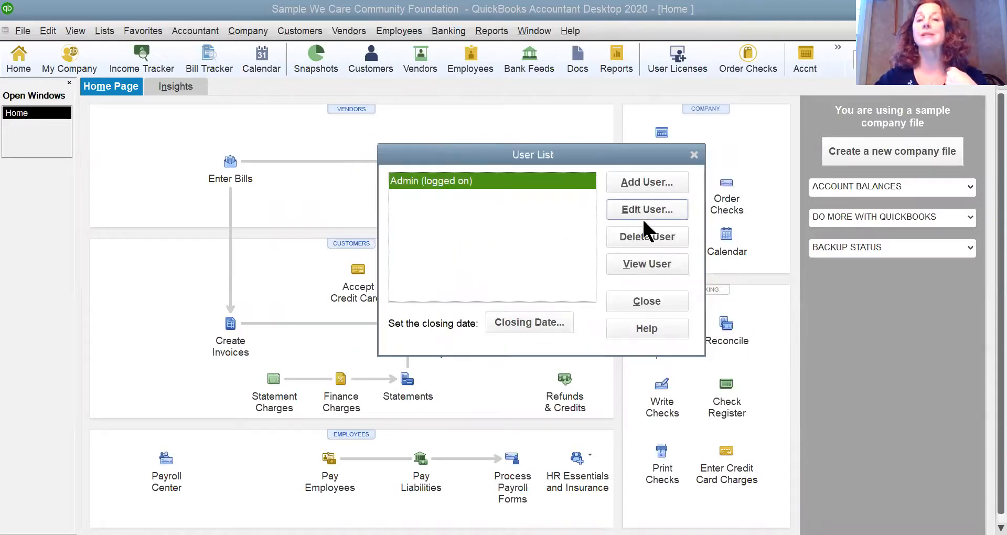
pyautogui.moveTo(564, 239)
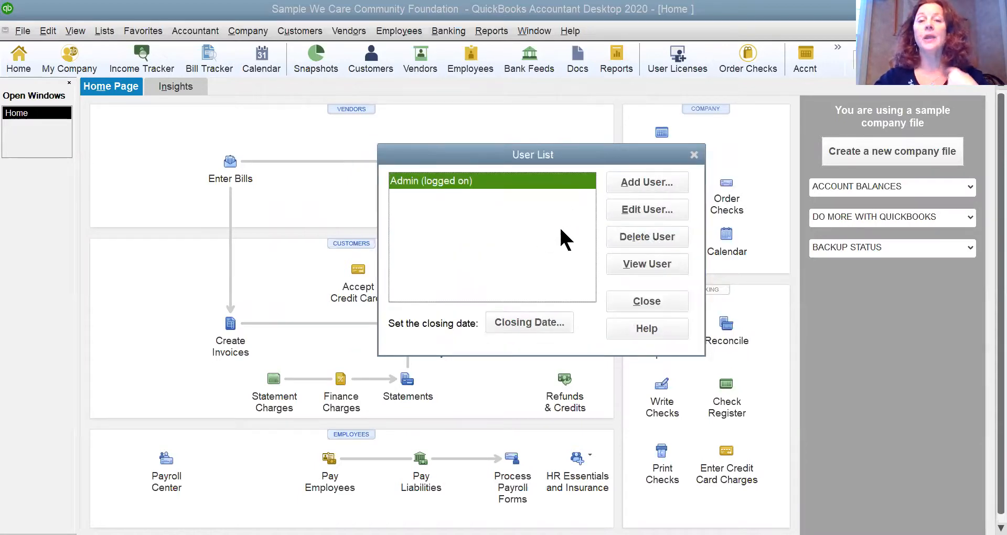
pyautogui.click(646, 182)
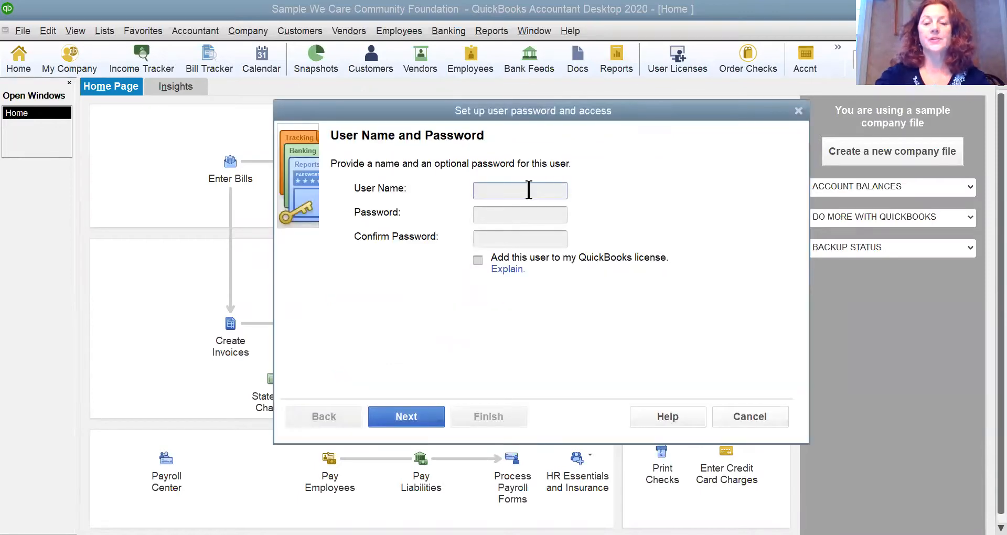
# Name the user Mary with a password and keep access limited to selected areas of QuickBooks.
pyautogui.write('Mary')
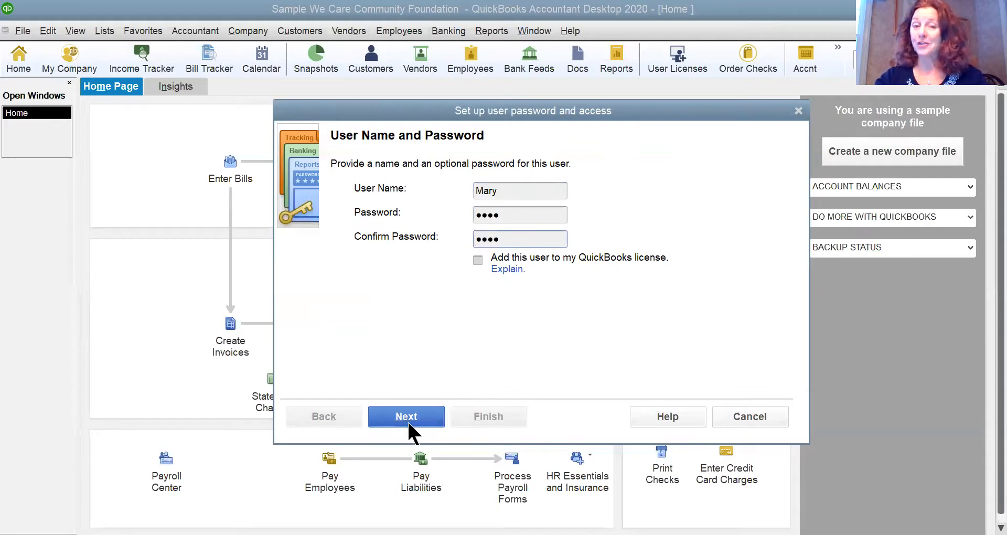
pyautogui.click(405, 416)
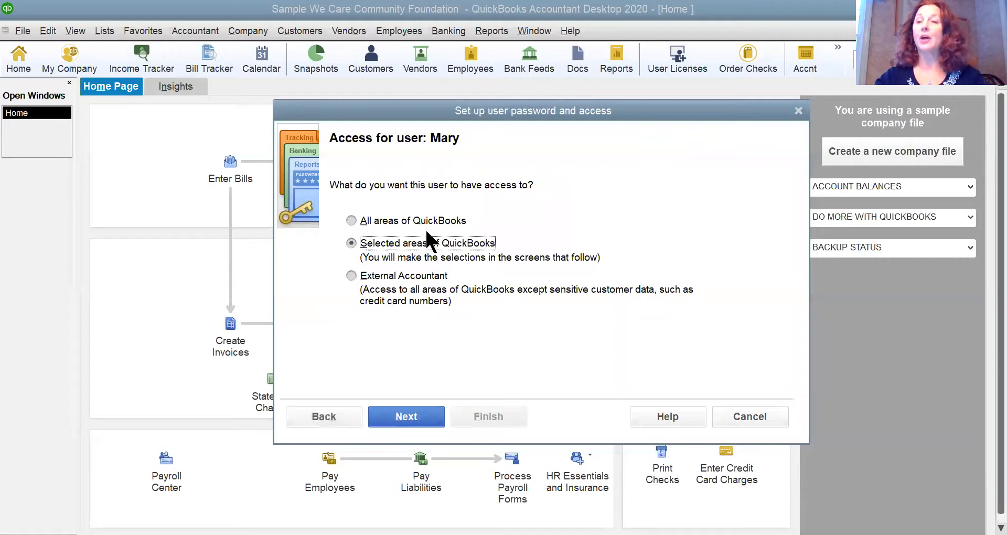
pyautogui.moveTo(445, 232)
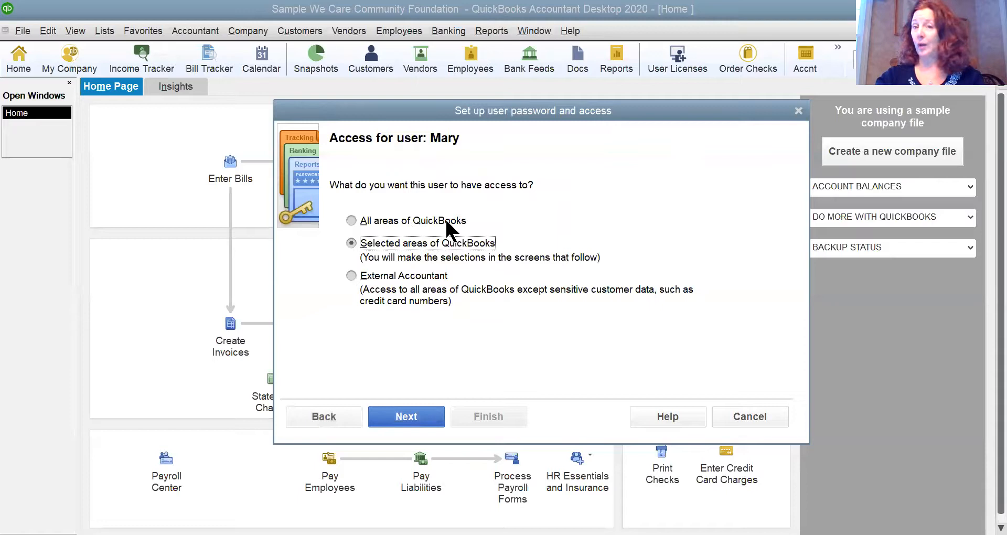
pyautogui.moveTo(472, 273)
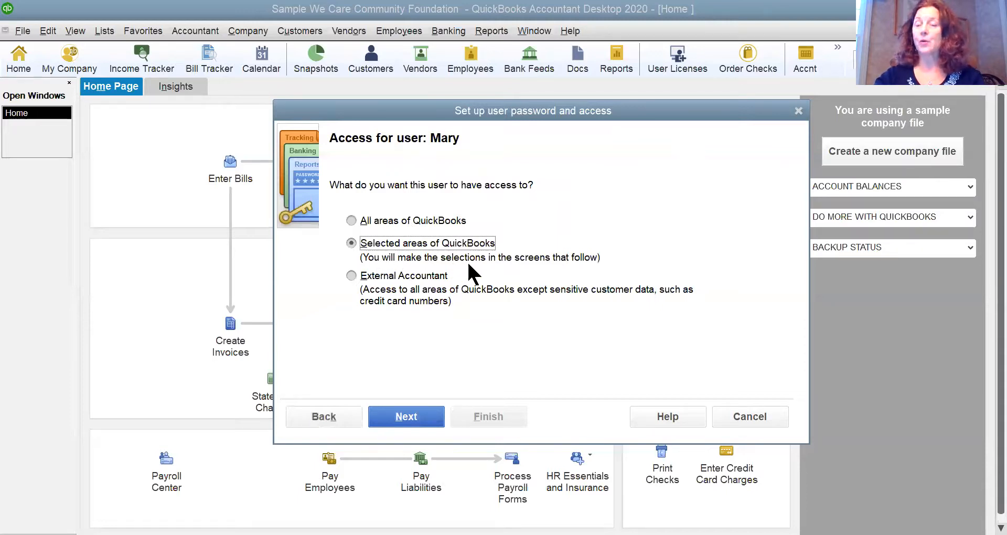
pyautogui.moveTo(433, 298)
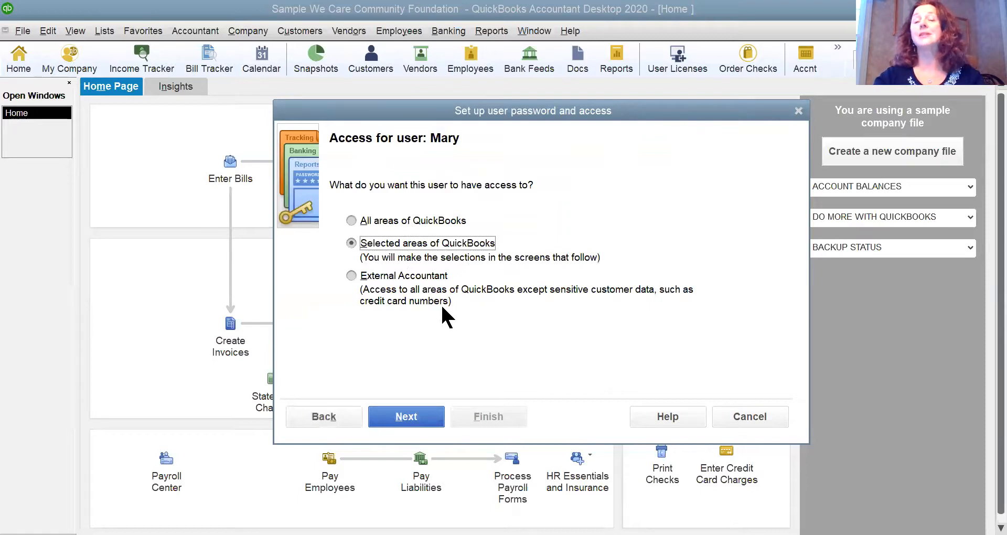
pyautogui.moveTo(440, 265)
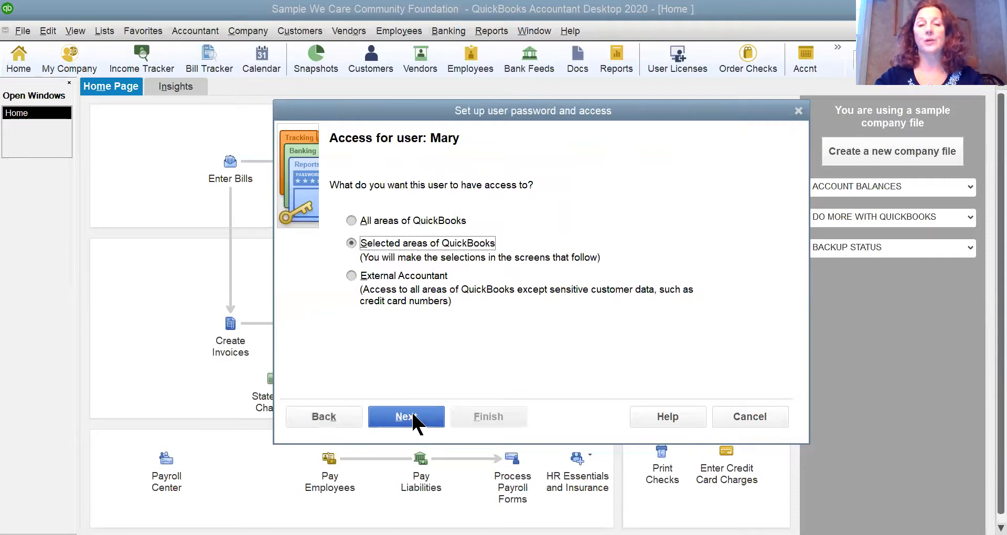
pyautogui.click(406, 416)
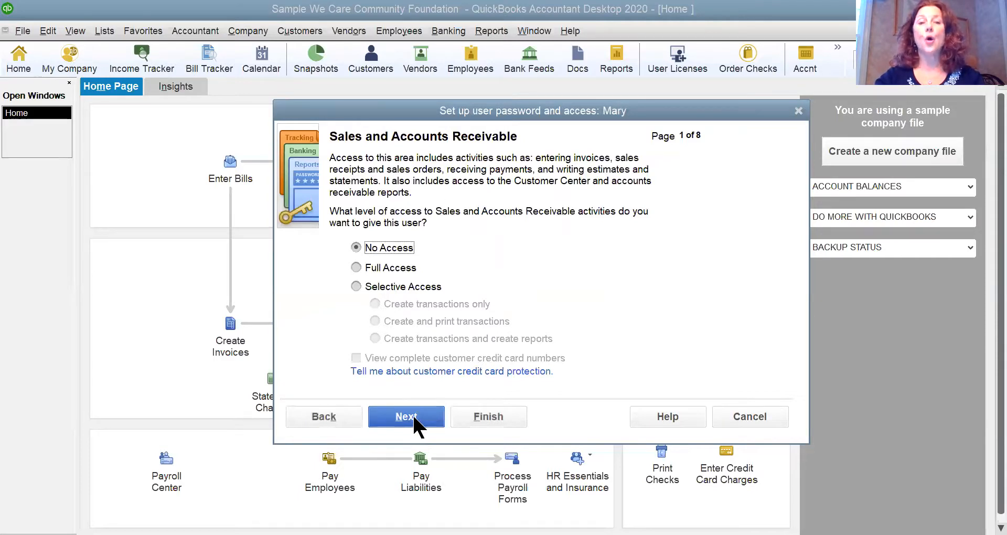
# Grant Mary full Purchases and Checking access, leaving Sales, Payroll and Sensitive Accounting at No Access.
pyautogui.click(406, 416)
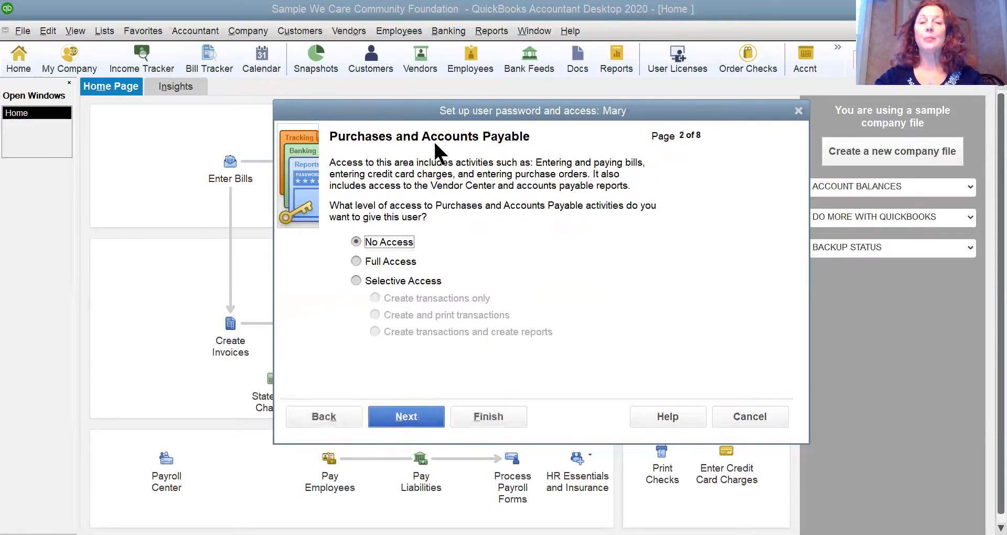
pyautogui.click(357, 262)
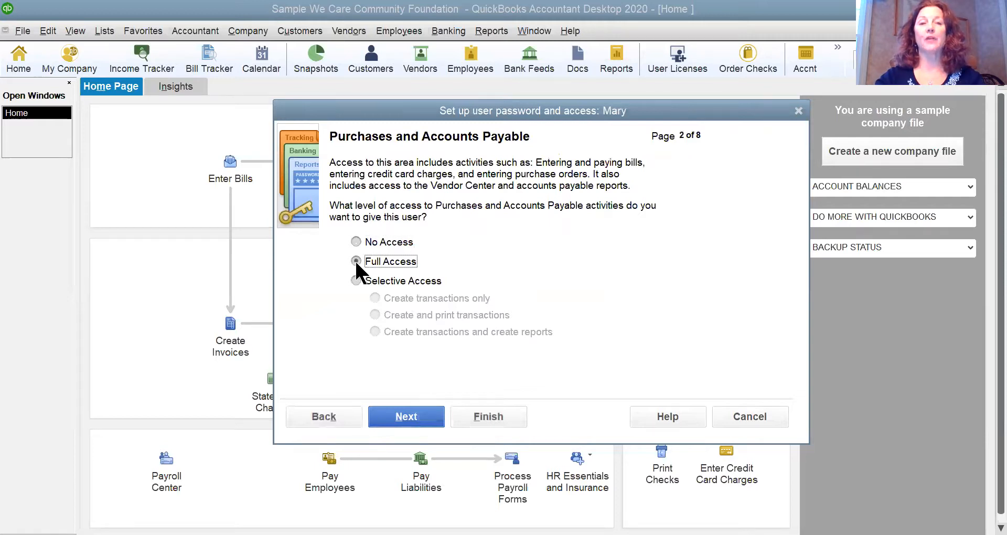
pyautogui.click(406, 416)
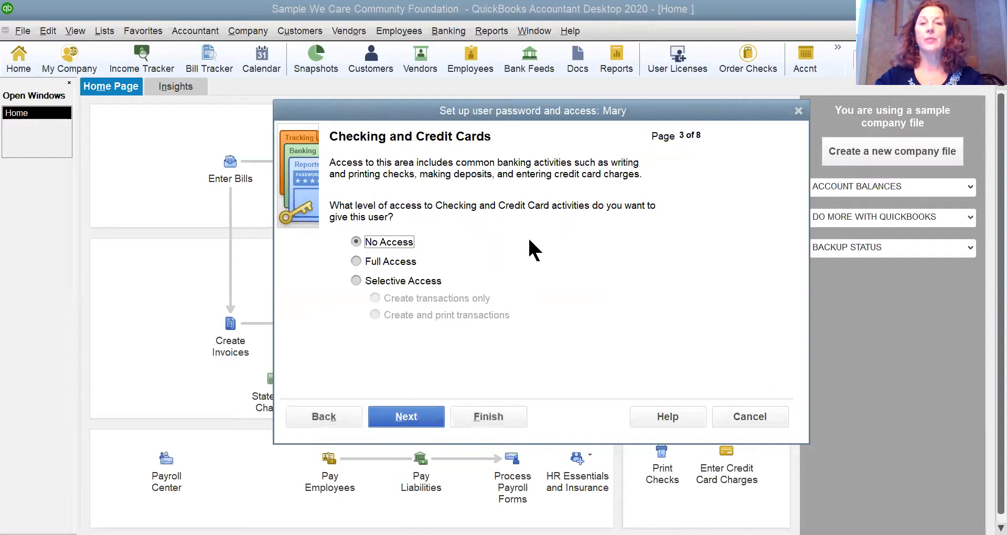
pyautogui.moveTo(540, 298)
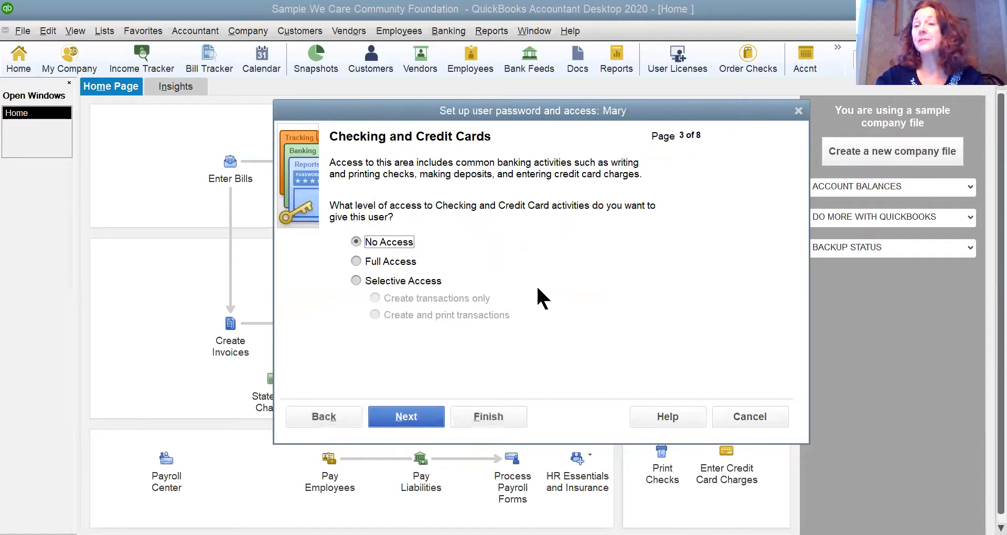
pyautogui.moveTo(510, 228)
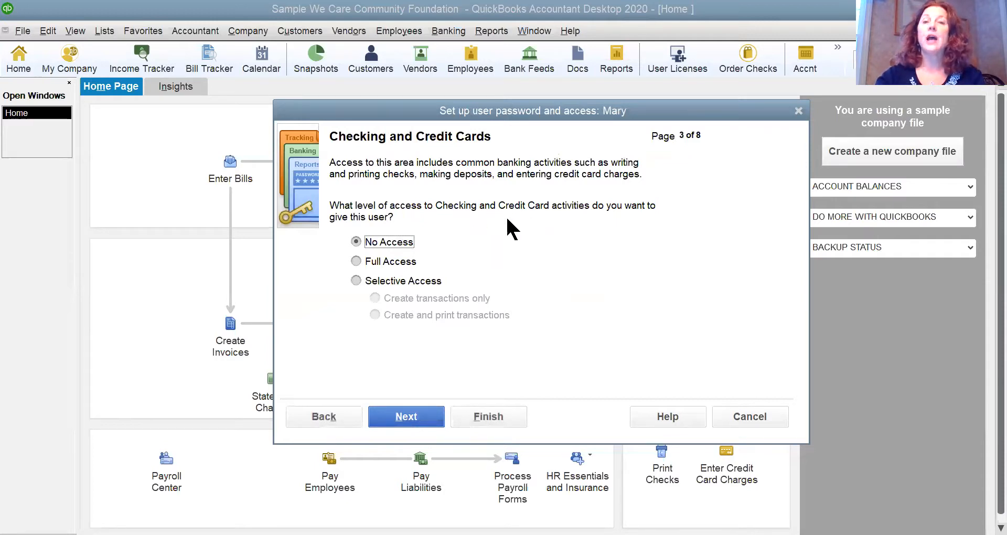
pyautogui.click(356, 261)
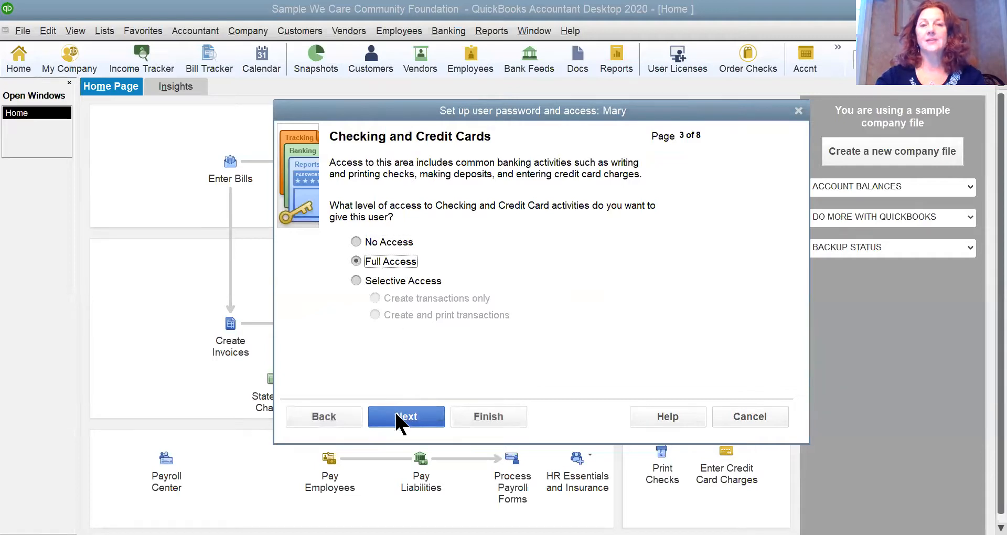
pyautogui.click(406, 416)
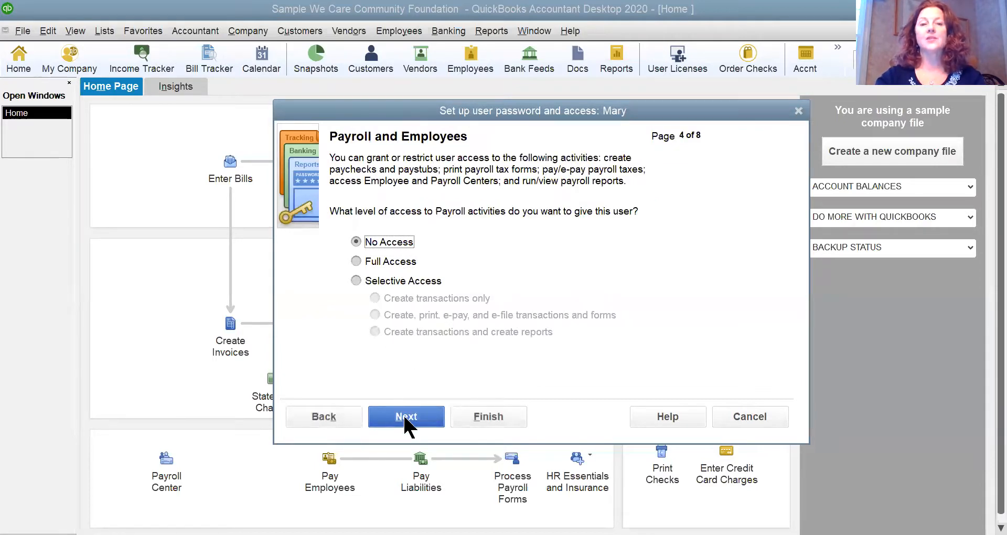
pyautogui.click(406, 416)
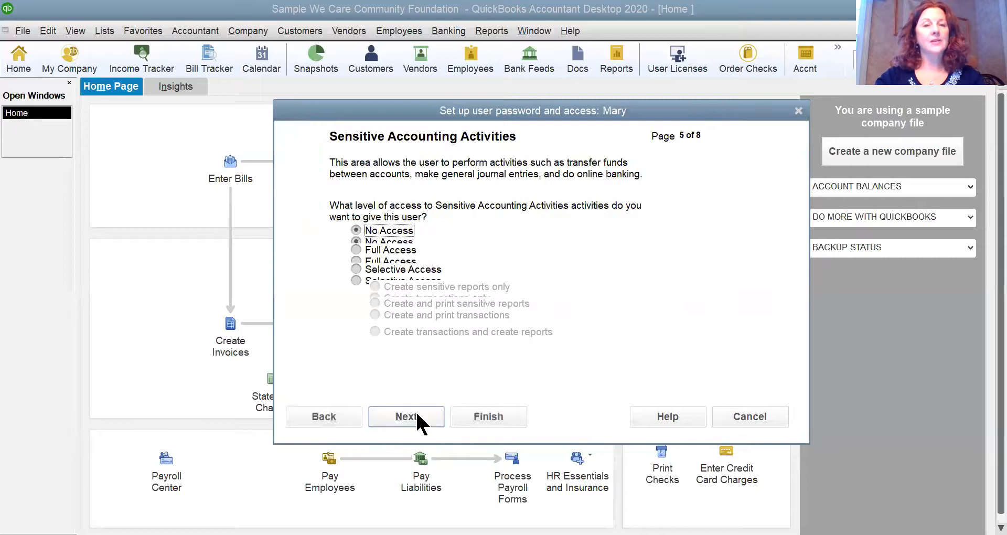
pyautogui.click(406, 416)
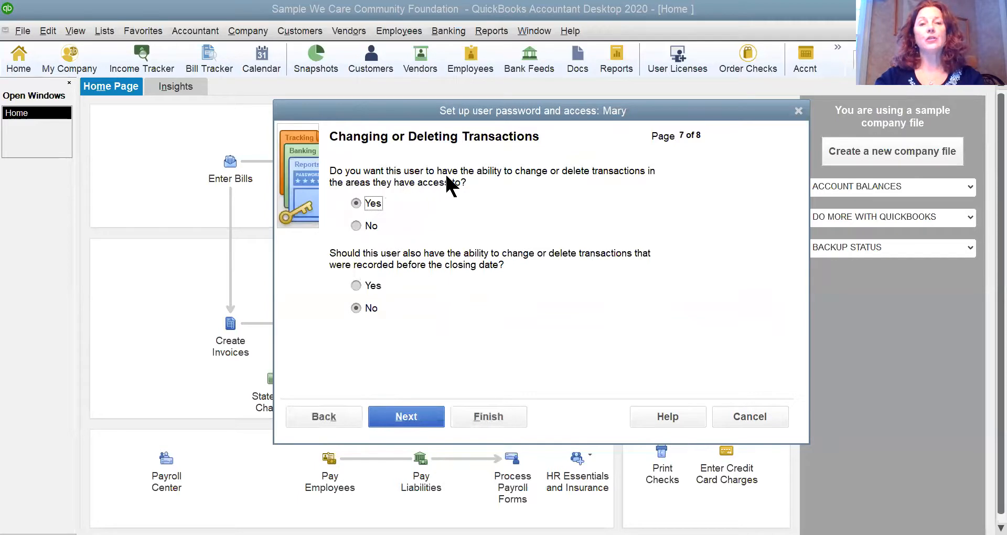
pyautogui.moveTo(458, 209)
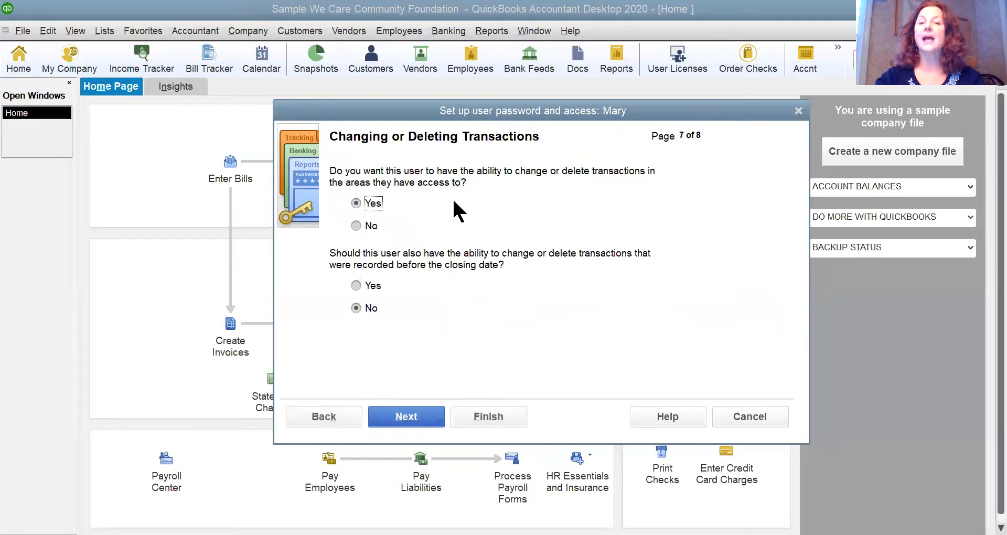
pyautogui.moveTo(591, 197)
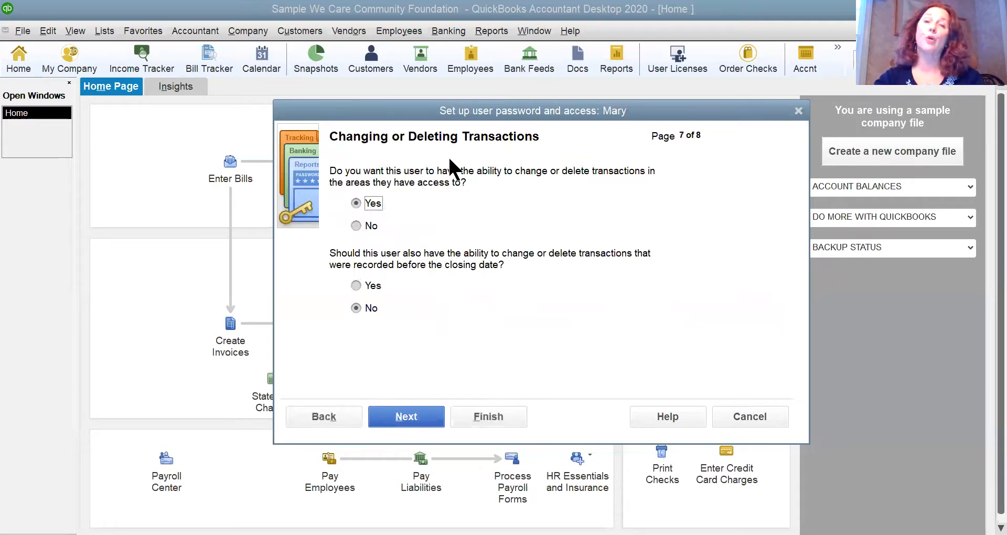
pyautogui.moveTo(611, 187)
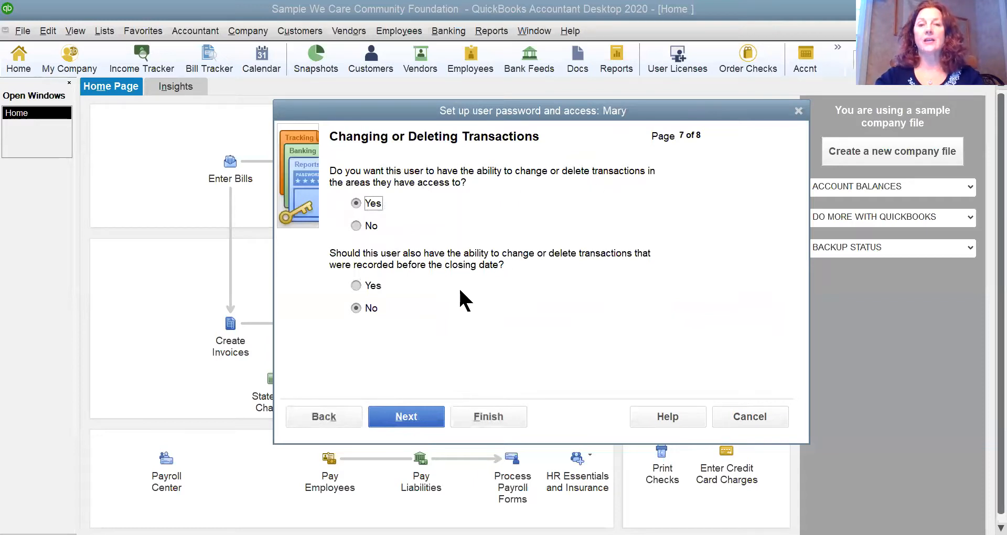
pyautogui.moveTo(432, 325)
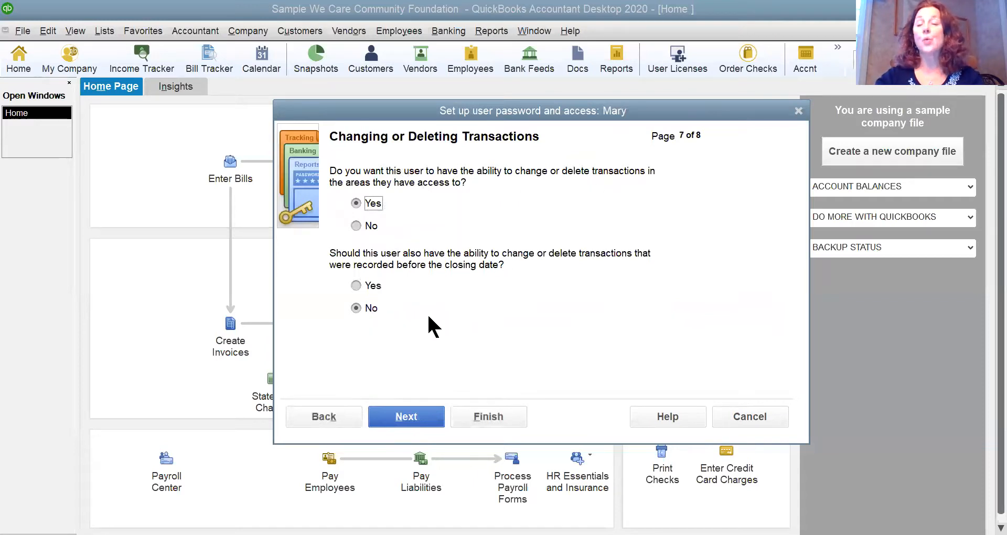
pyautogui.moveTo(483, 352)
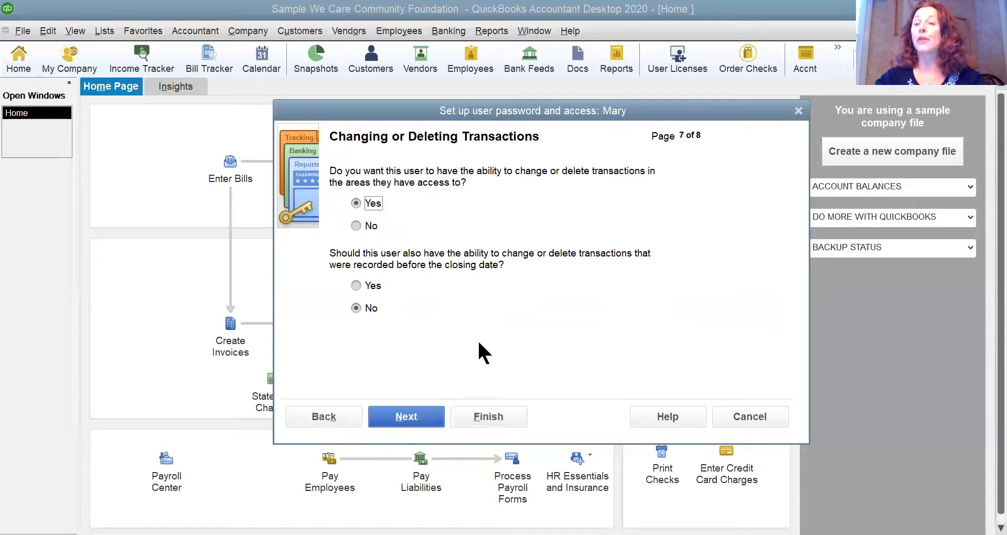
pyautogui.moveTo(381, 421)
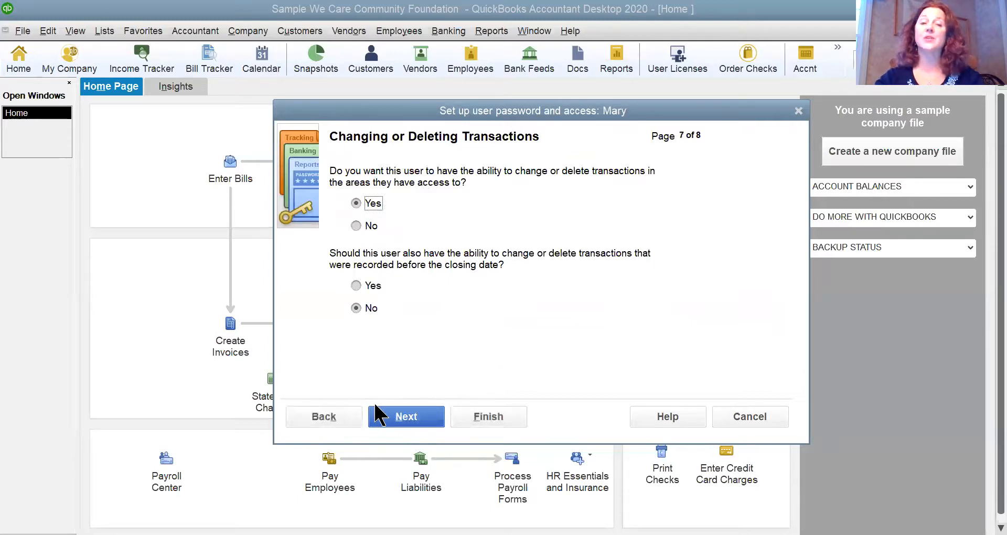
pyautogui.click(405, 417)
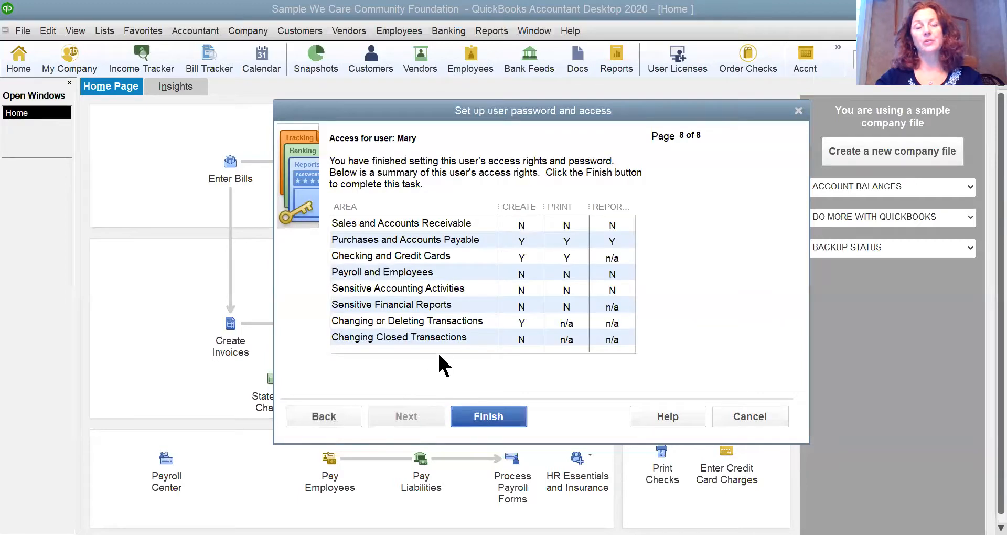
pyautogui.moveTo(692, 218)
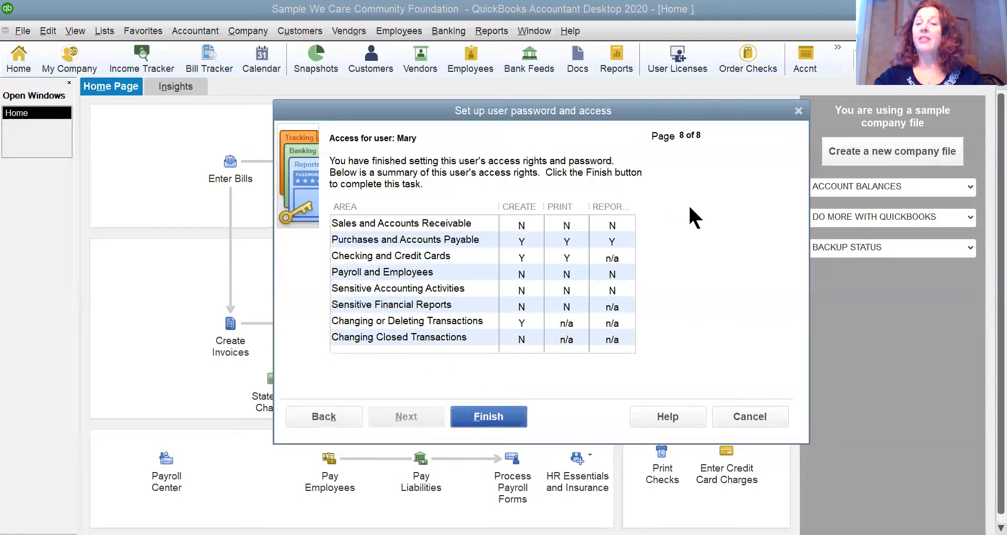
pyautogui.moveTo(520, 243)
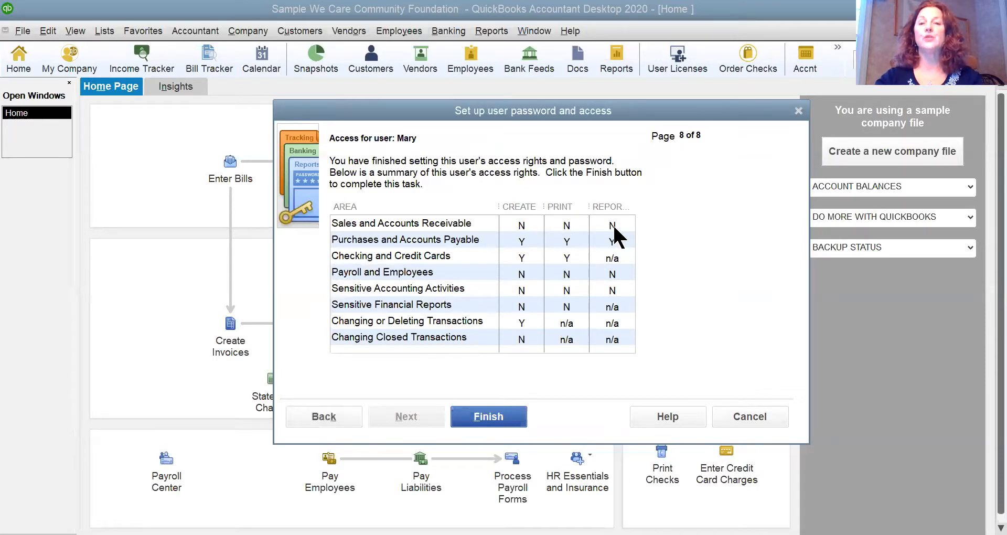
pyautogui.moveTo(585, 255)
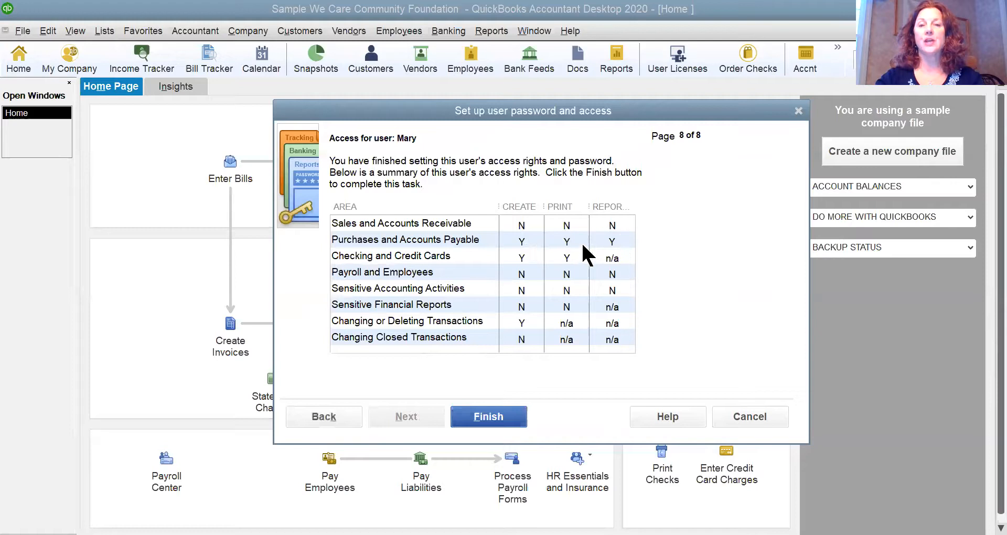
pyautogui.moveTo(535, 263)
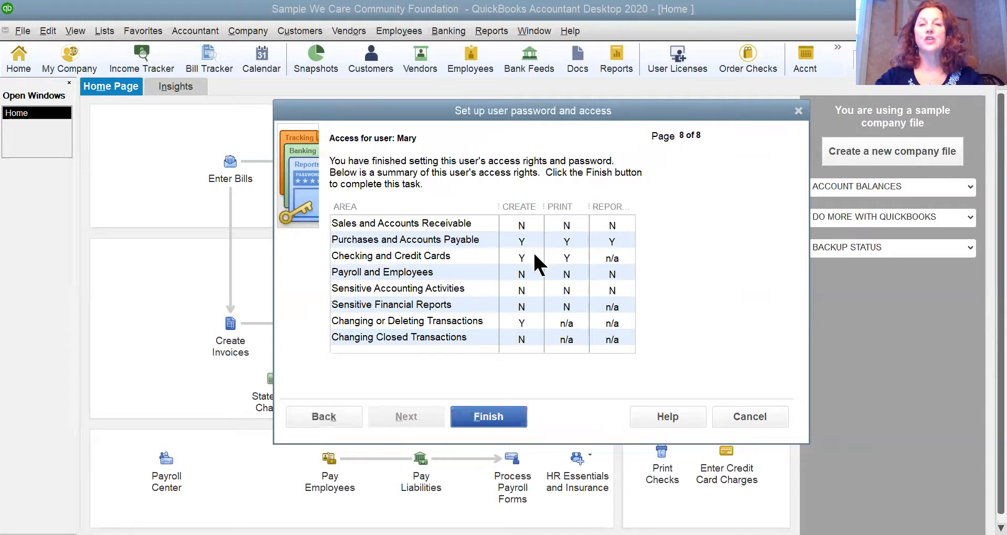
pyautogui.moveTo(528, 267)
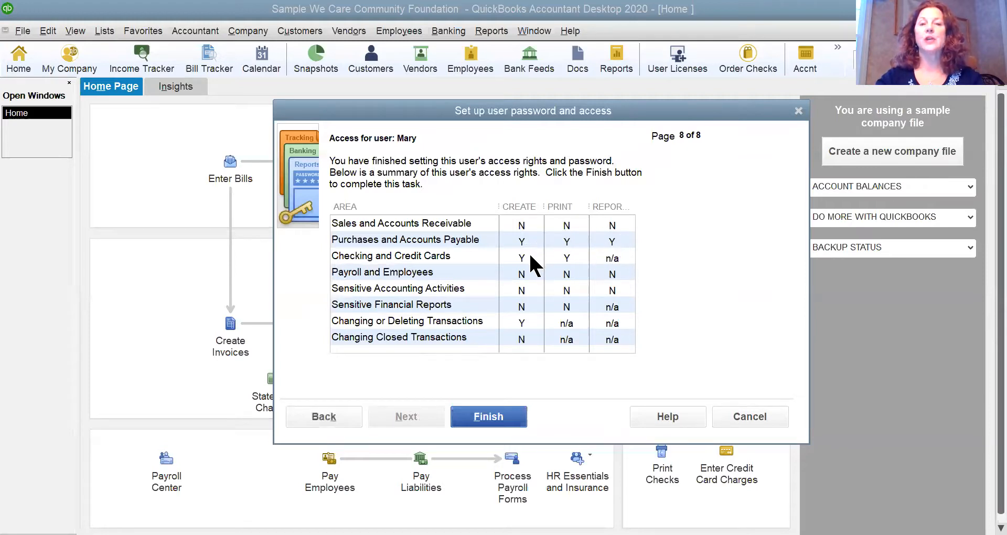
pyautogui.moveTo(572, 267)
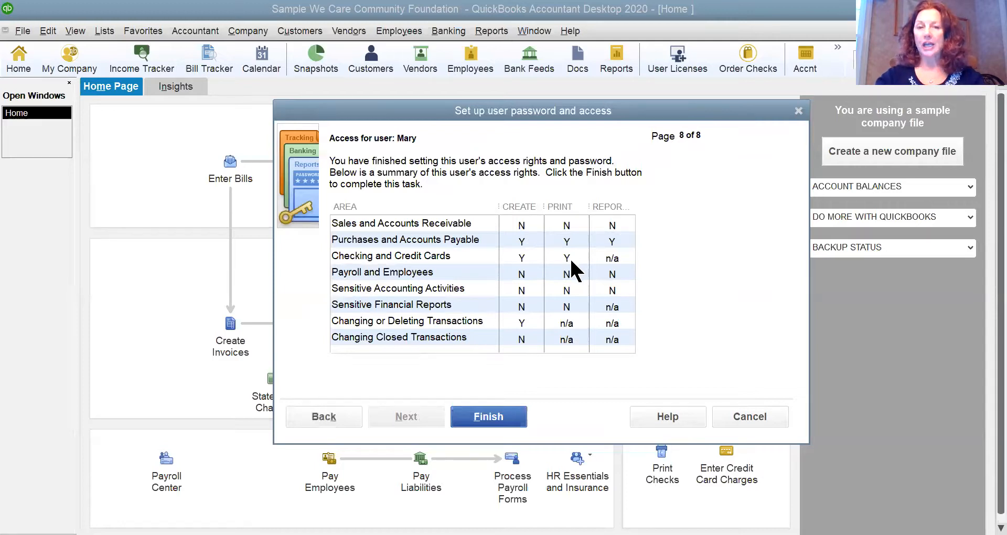
pyautogui.moveTo(531, 336)
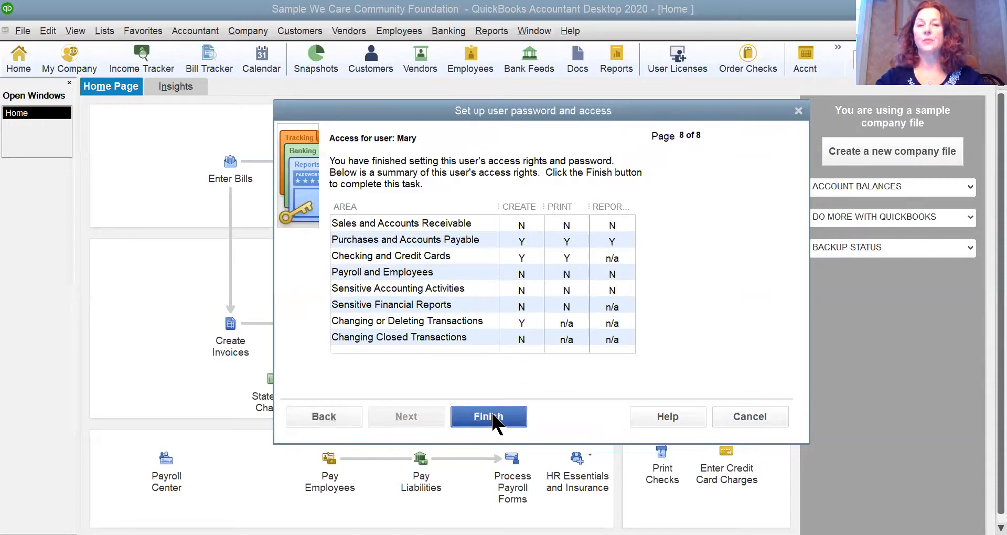
# Finish Mary's setup so the User List shows Admin and Mary, then begin another user.
pyautogui.click(489, 416)
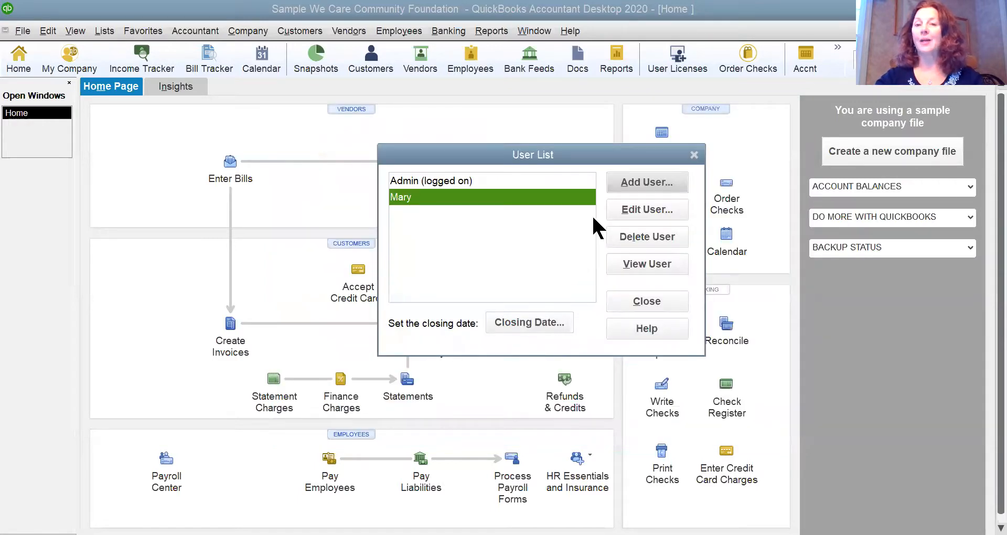
pyautogui.click(646, 183)
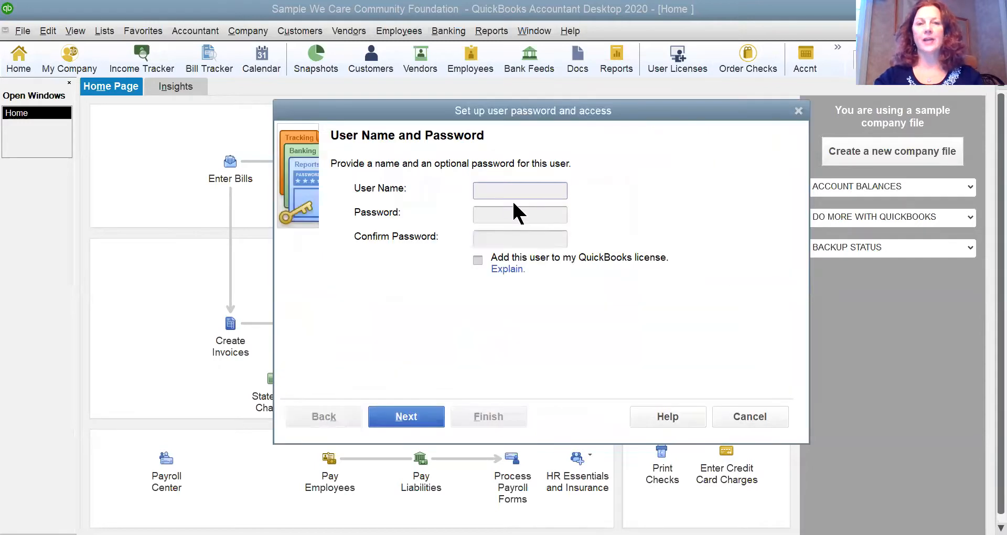
# Name the second user Susie with a confirmed password and continue to her access options.
pyautogui.write('Ss')
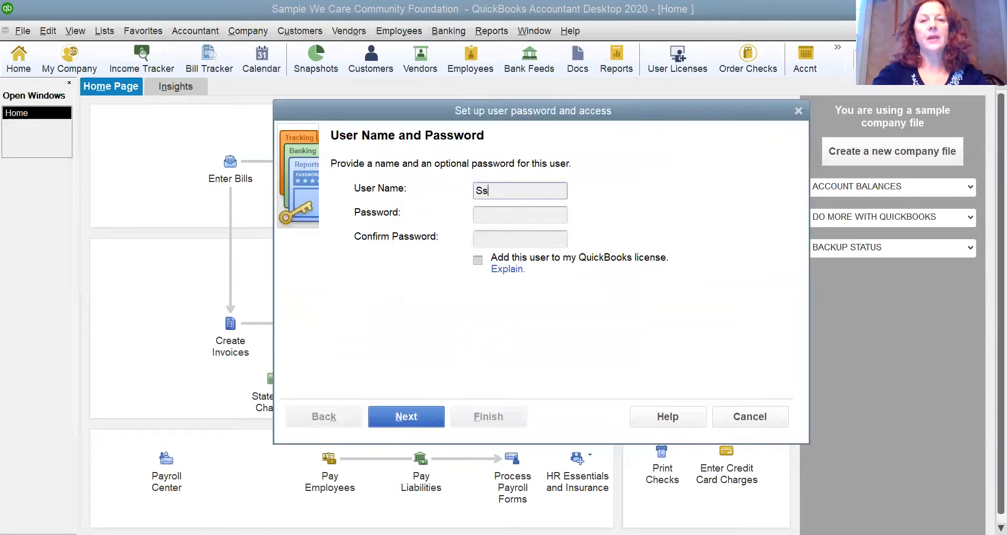
pyautogui.write('usie')
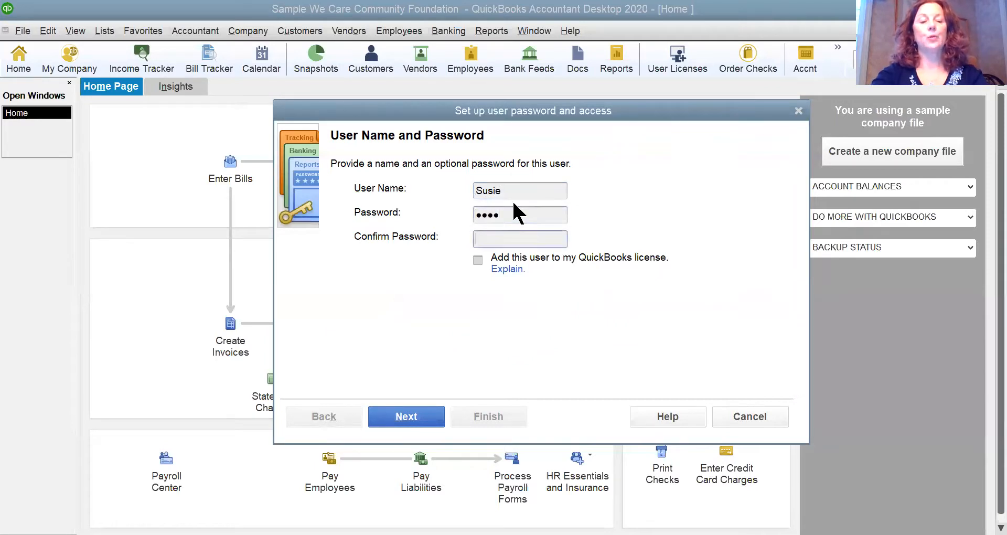
pyautogui.write('••••')
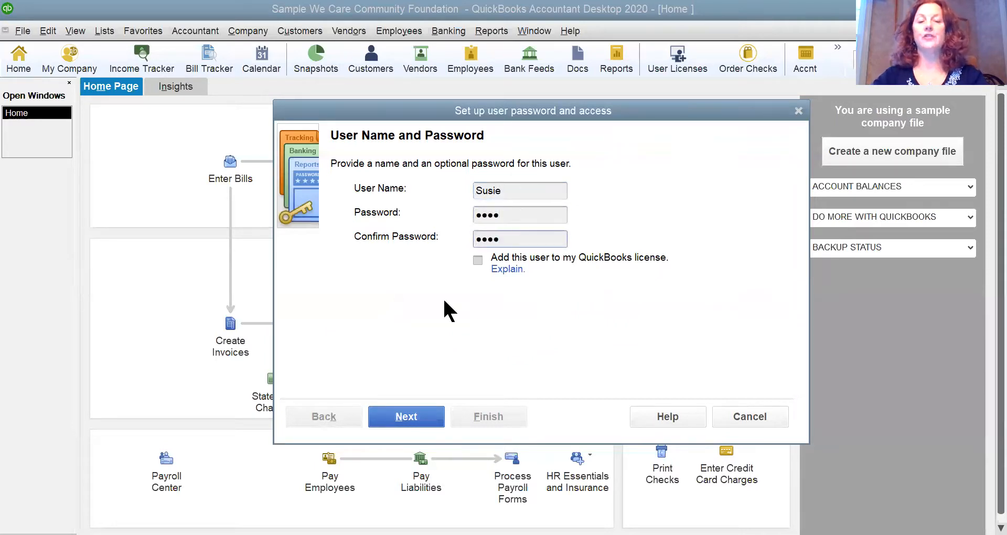
pyautogui.click(406, 416)
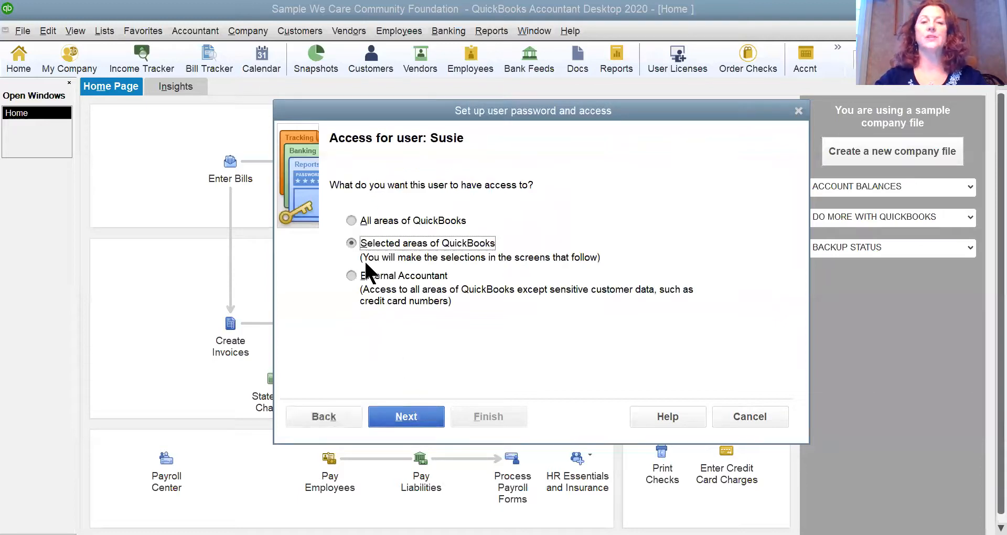
pyautogui.moveTo(395, 249)
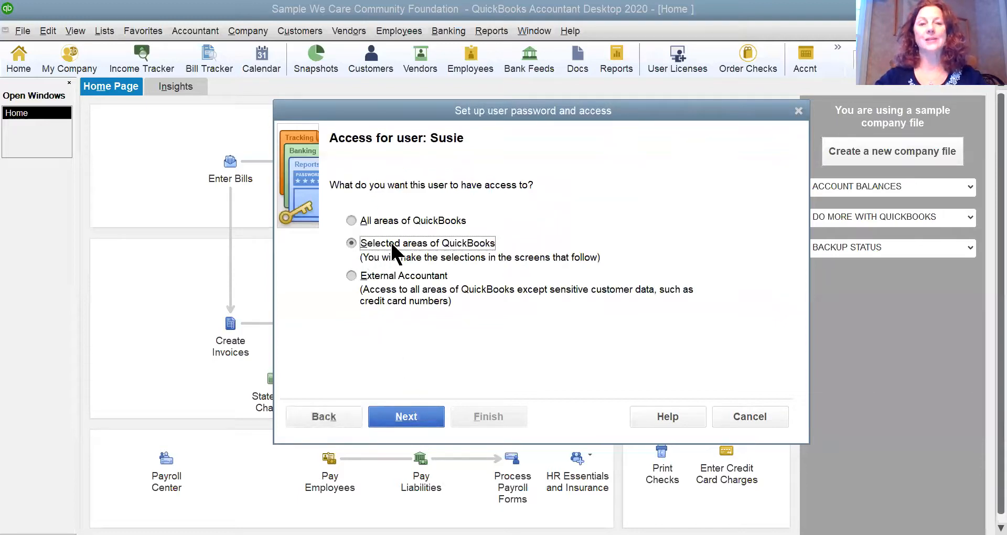
# Give Susie selected-areas access with Full Access to Checking and Credit Cards, reaching her page 8 summary.
pyautogui.click(405, 416)
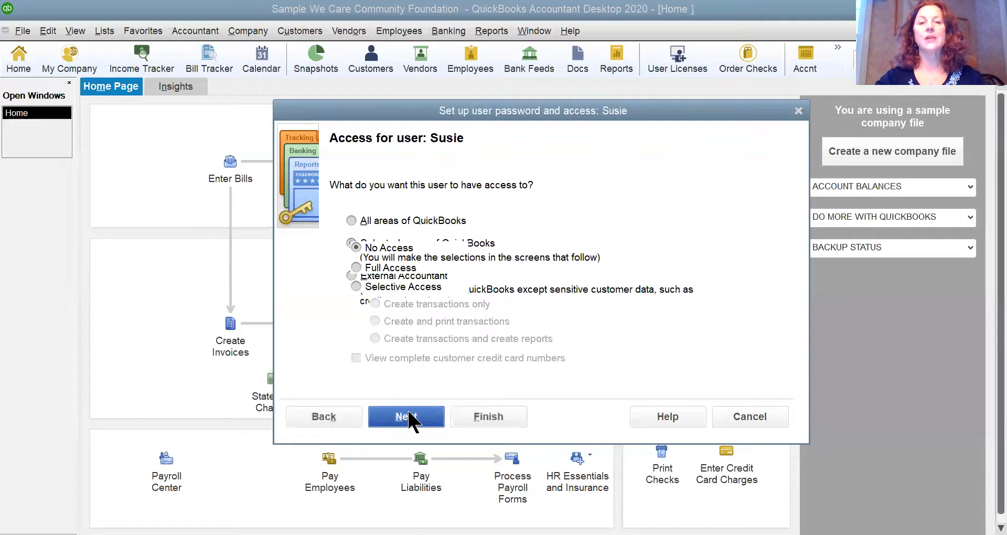
pyautogui.click(406, 416)
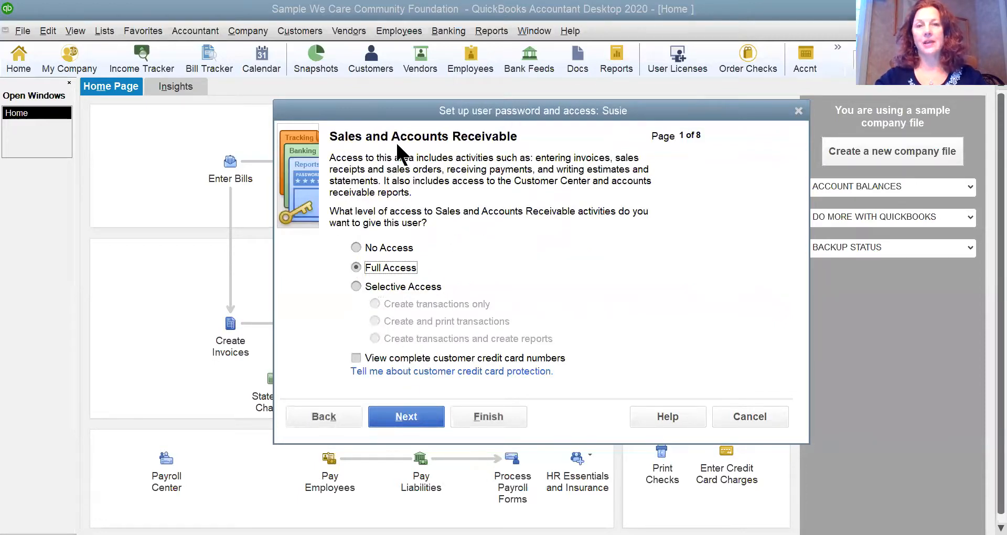
pyautogui.moveTo(374, 378)
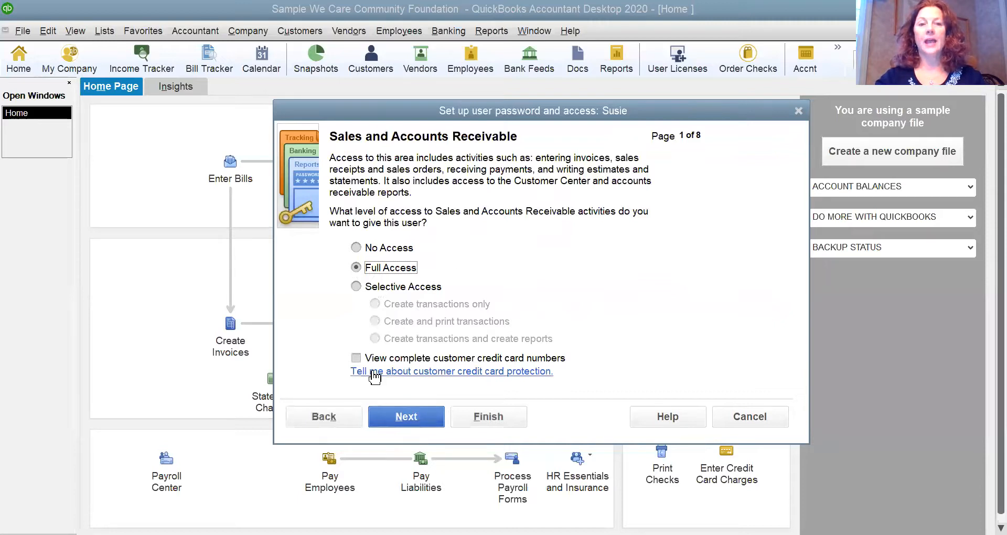
pyautogui.moveTo(554, 382)
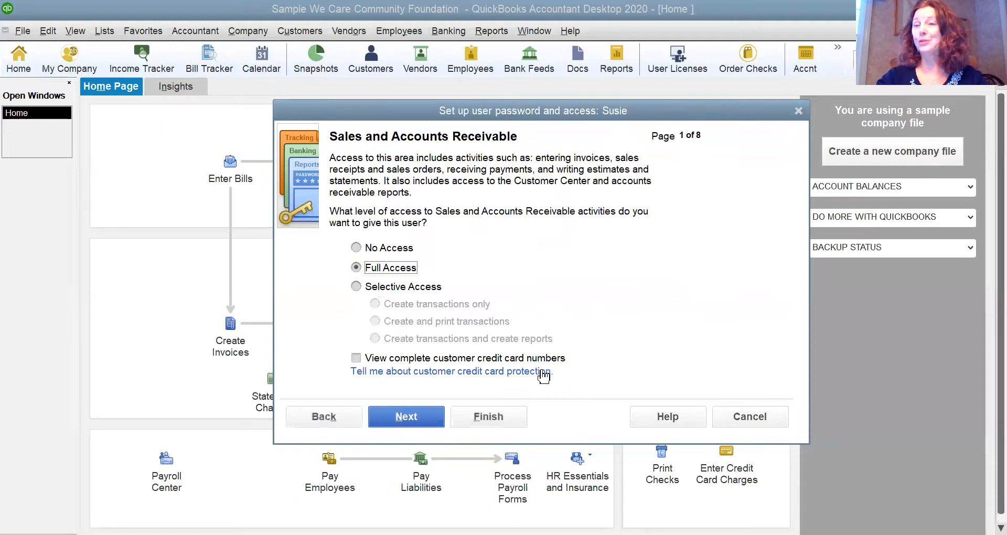
pyautogui.click(405, 417)
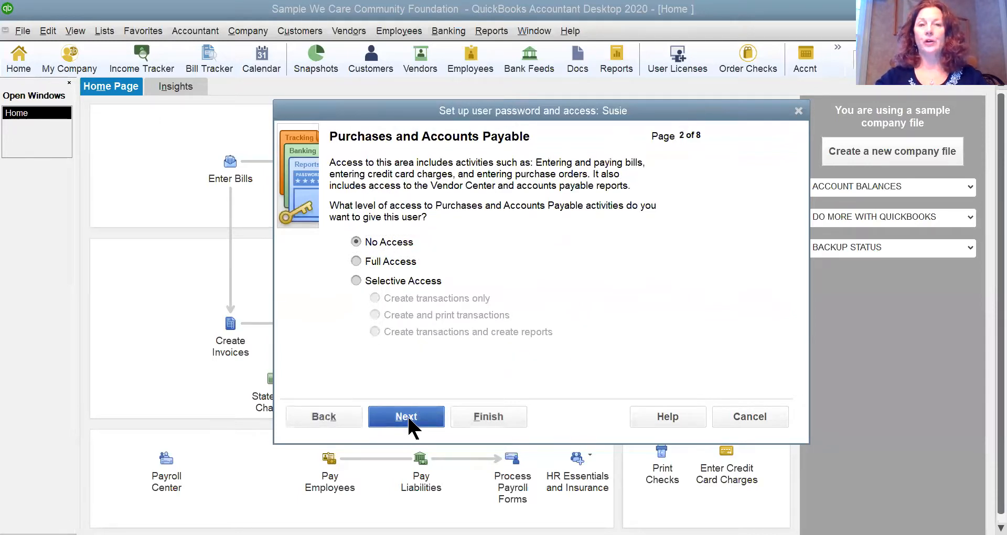
pyautogui.click(407, 417)
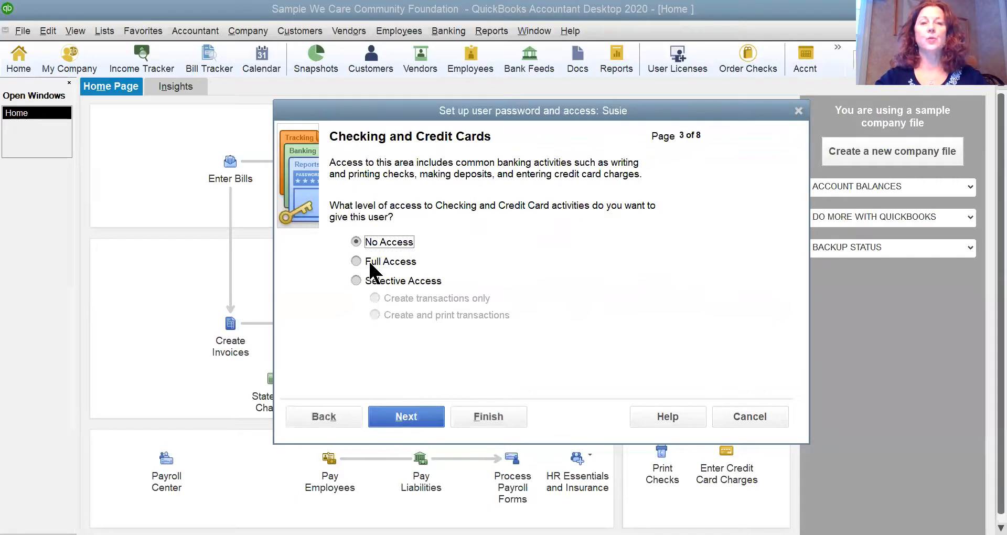
pyautogui.click(357, 261)
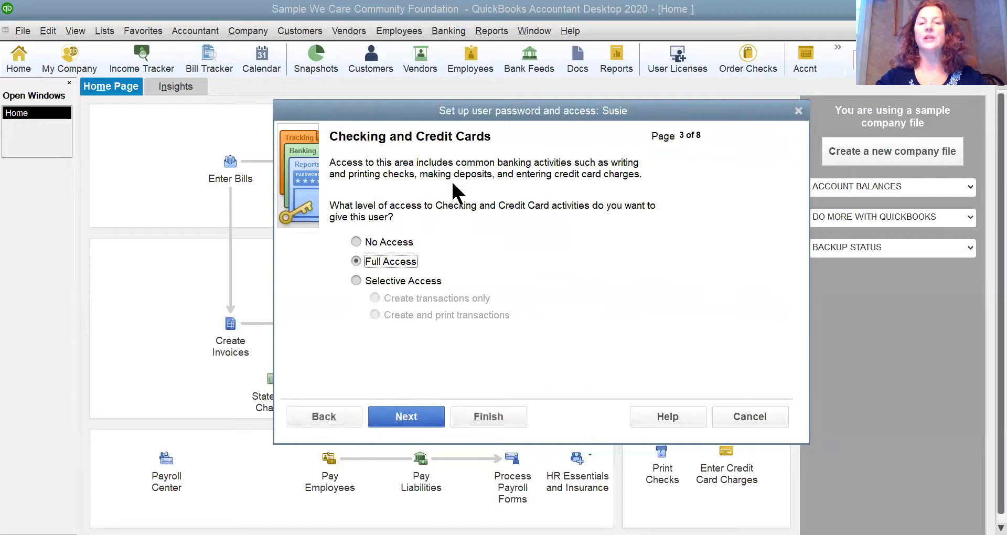
pyautogui.moveTo(419, 340)
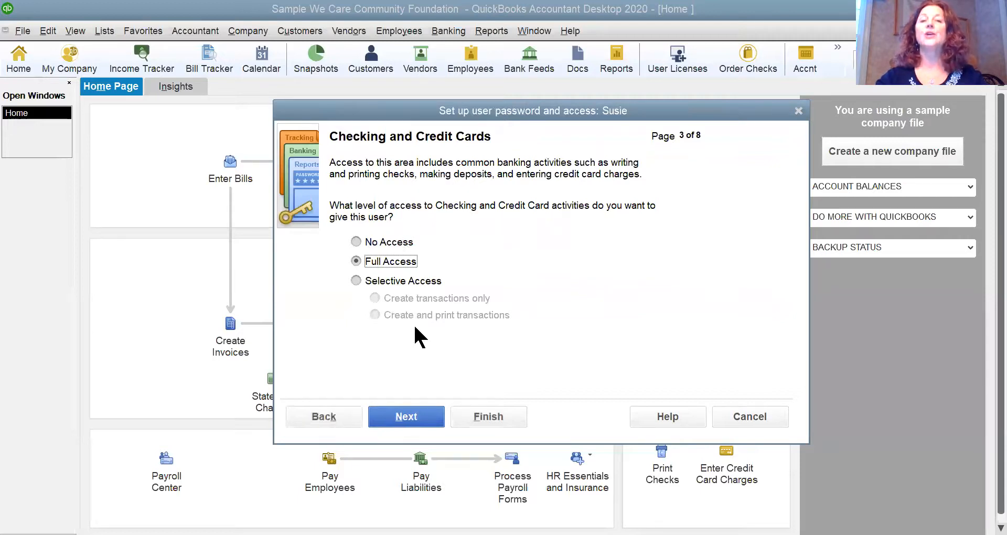
pyautogui.moveTo(436, 338)
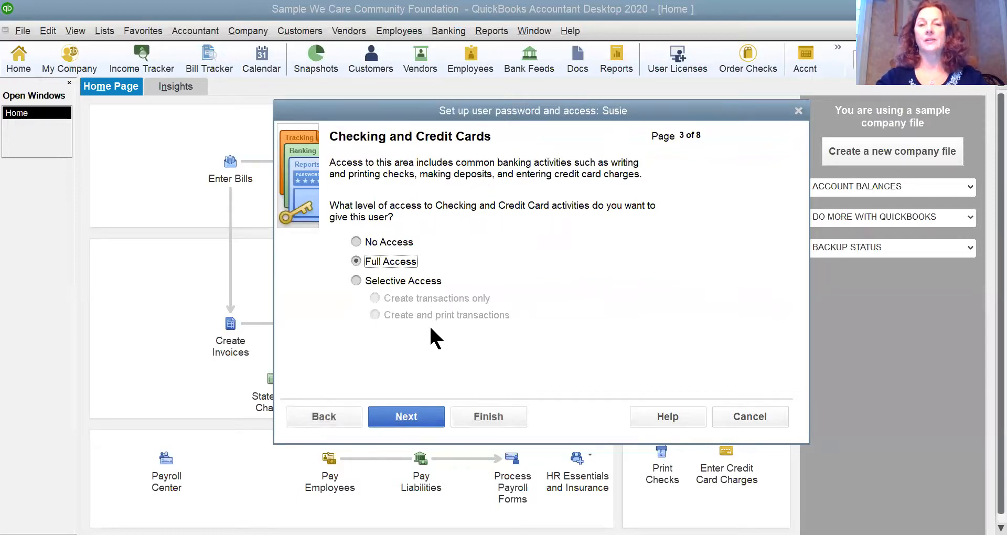
pyautogui.moveTo(422, 424)
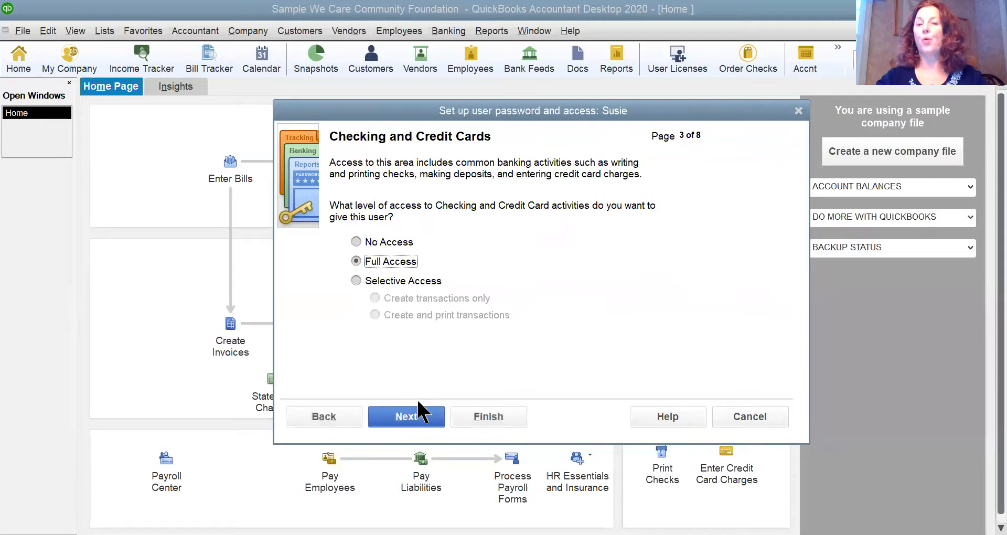
pyautogui.click(406, 416)
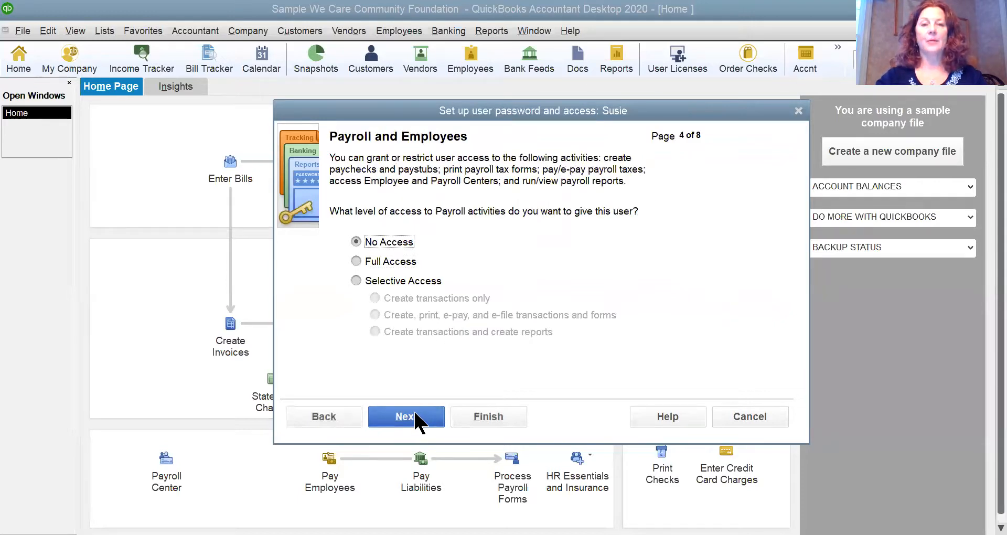
pyautogui.click(406, 416)
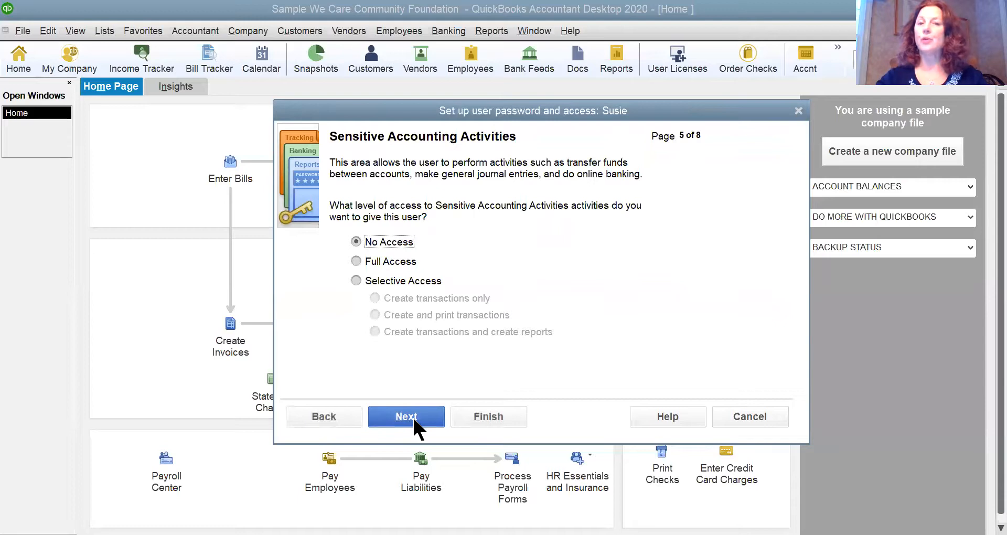
pyautogui.click(406, 416)
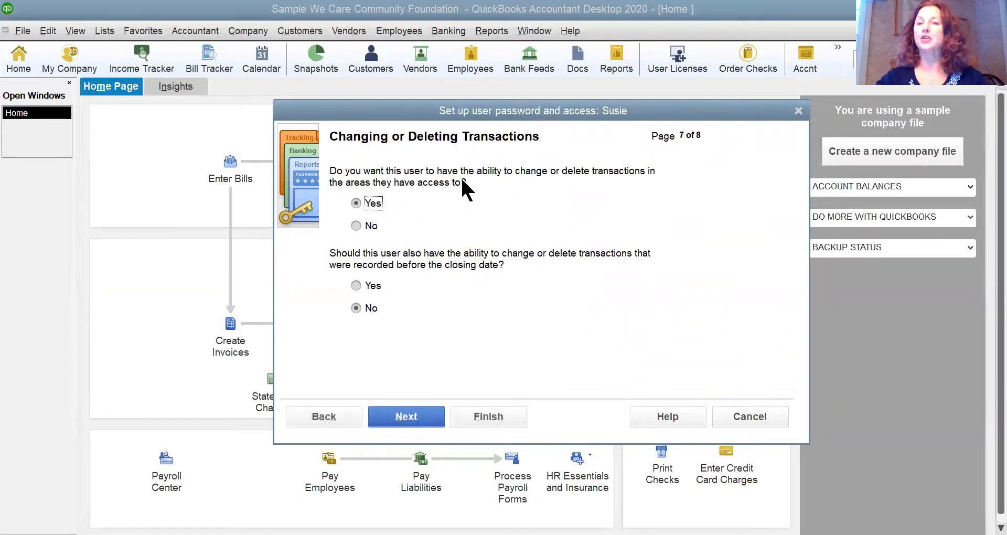
pyautogui.moveTo(553, 187)
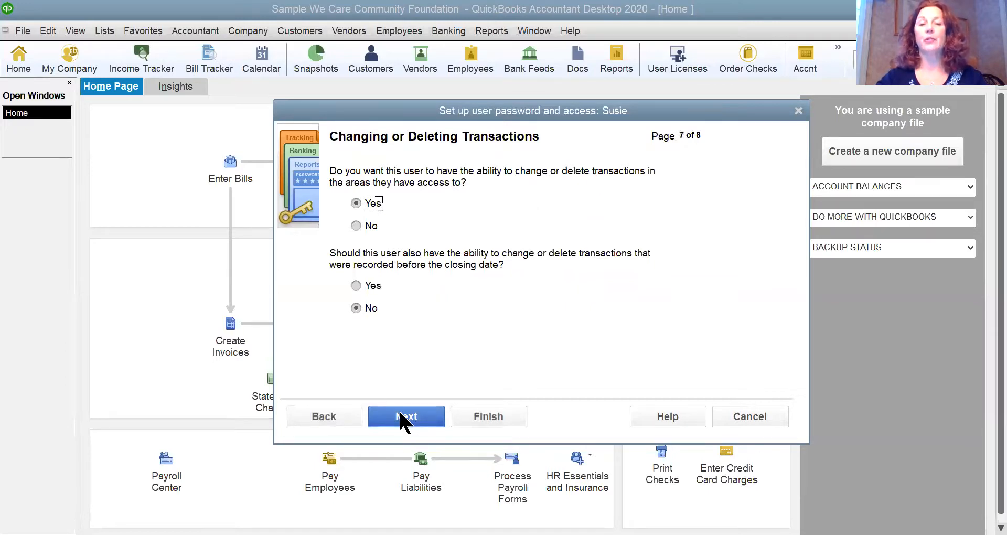
pyautogui.click(406, 416)
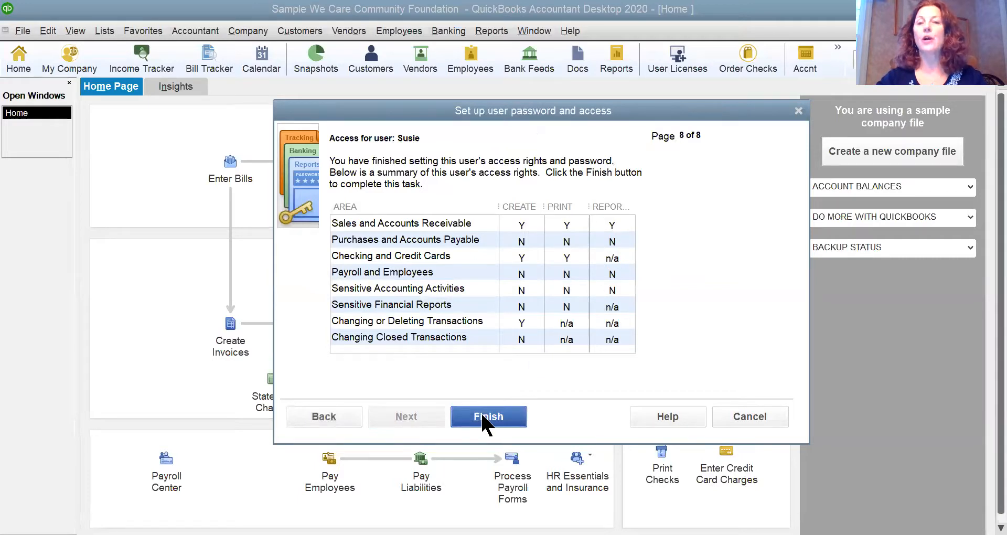
# Finish Susie's setup and close the User List listing Admin, Mary and Susie.
pyautogui.click(489, 417)
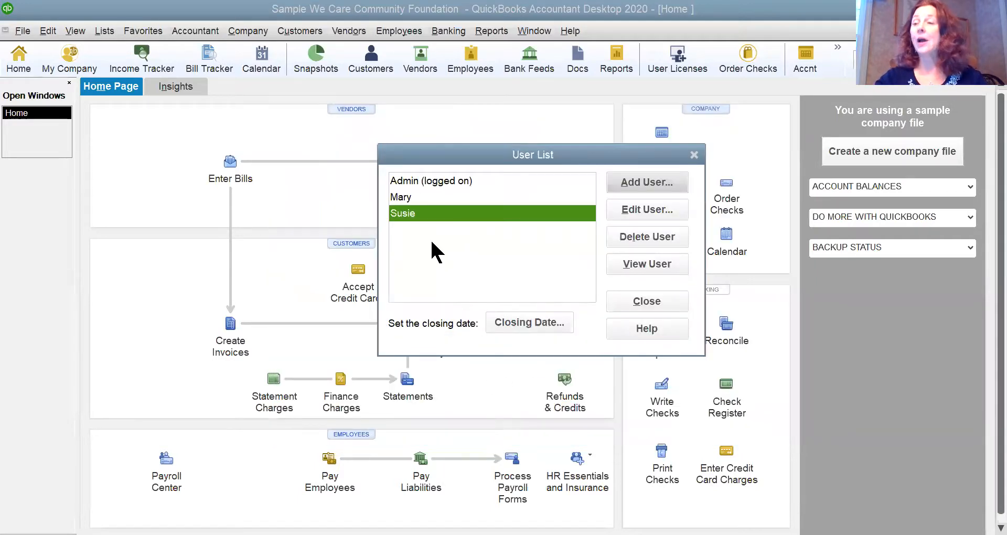
pyautogui.moveTo(445, 237)
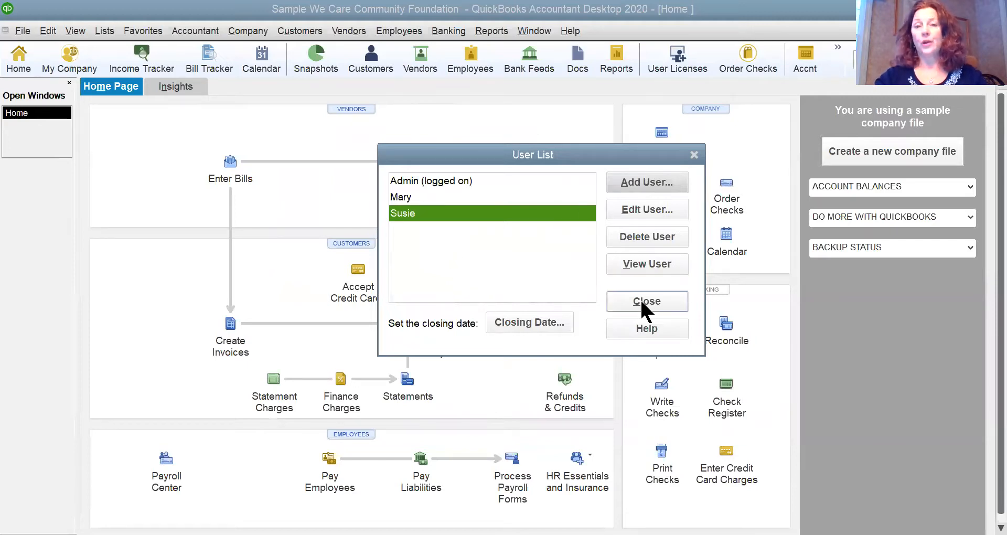
pyautogui.click(647, 302)
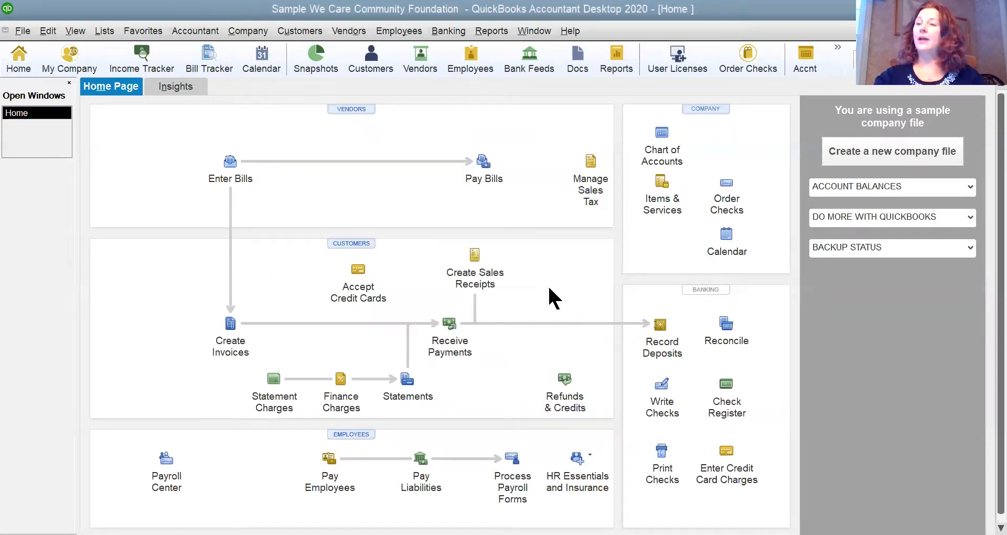
pyautogui.moveTo(555, 273)
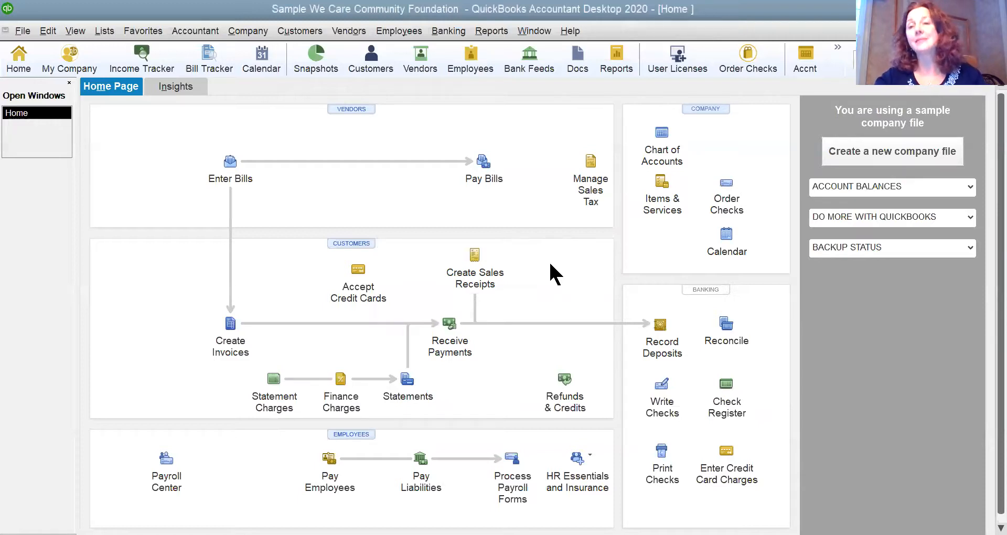
pyautogui.moveTo(55, 52)
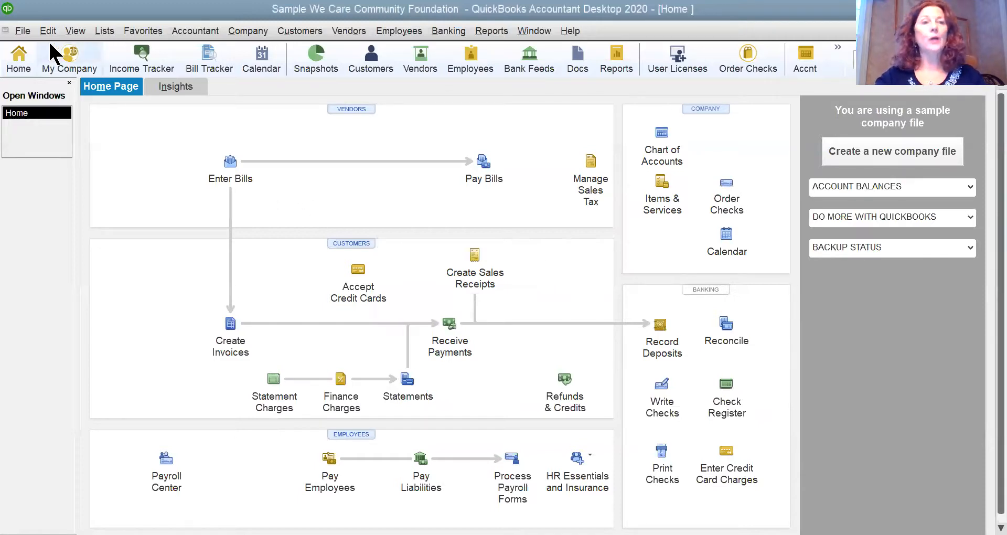
# Close the company via File > Close Company/Logoff and reopen the sample file signed in as Mary.
pyautogui.click(22, 31)
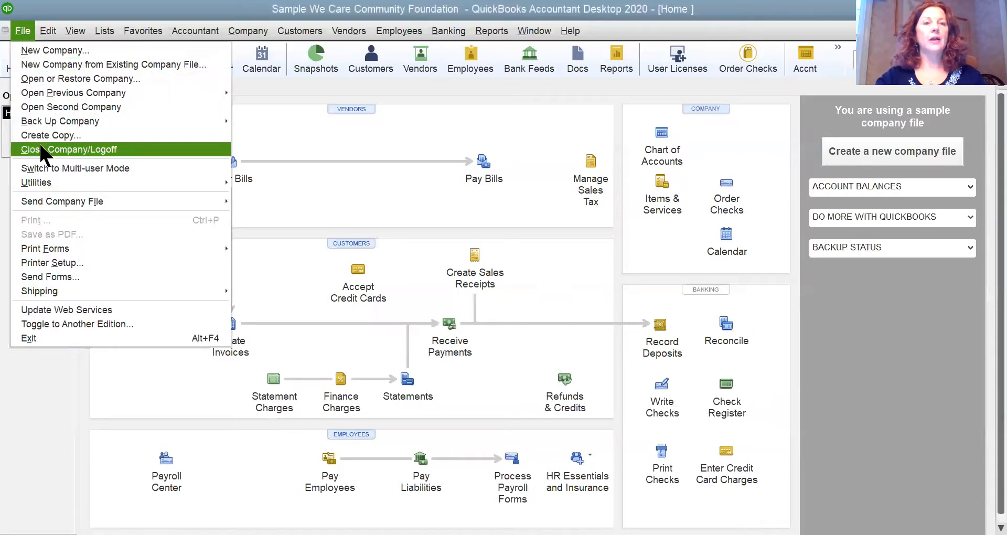
pyautogui.click(69, 149)
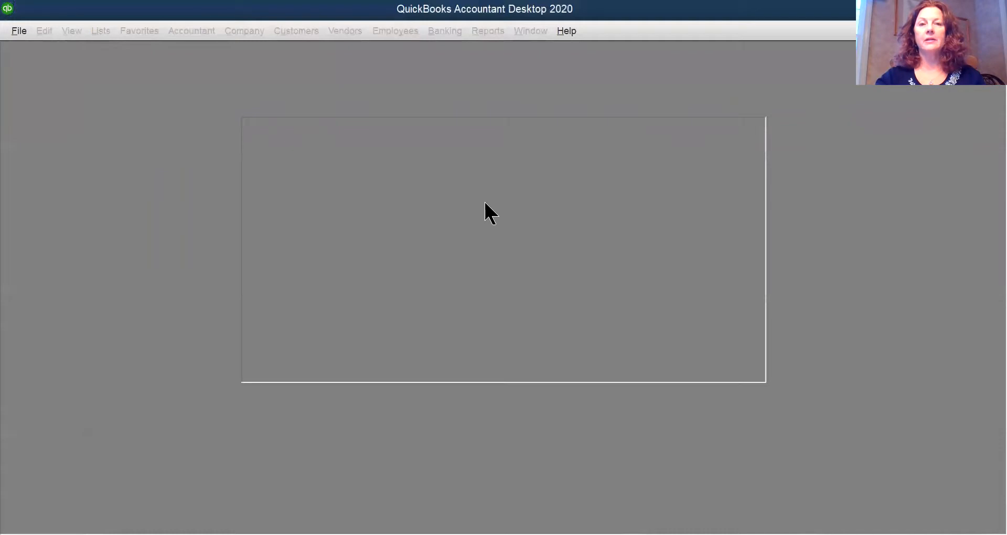
pyautogui.moveTo(504, 233)
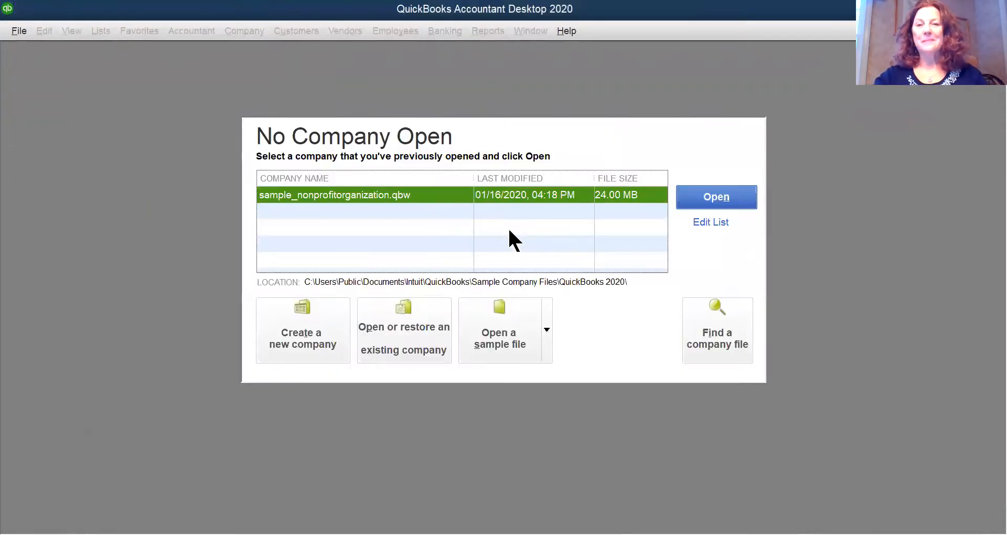
pyautogui.click(715, 197)
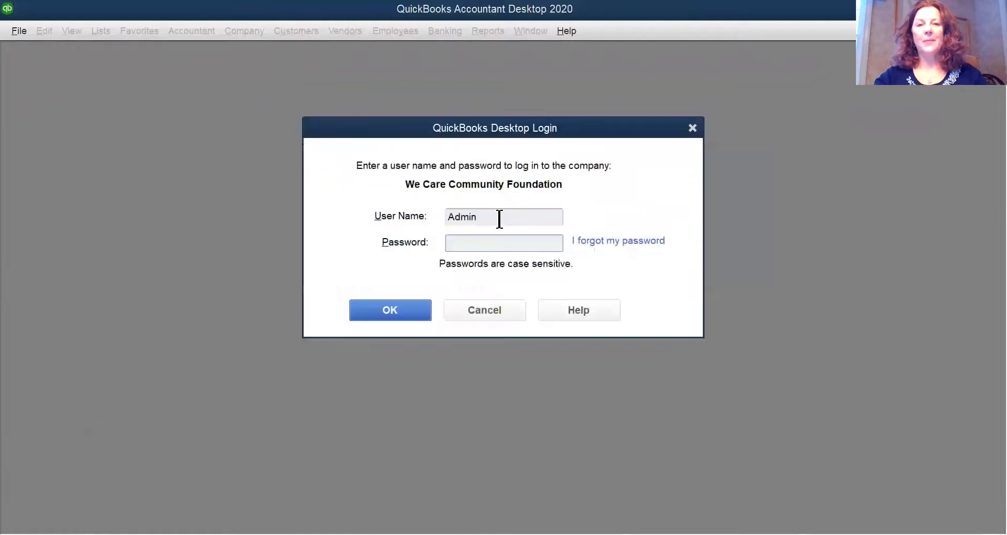
pyautogui.write('Mary')
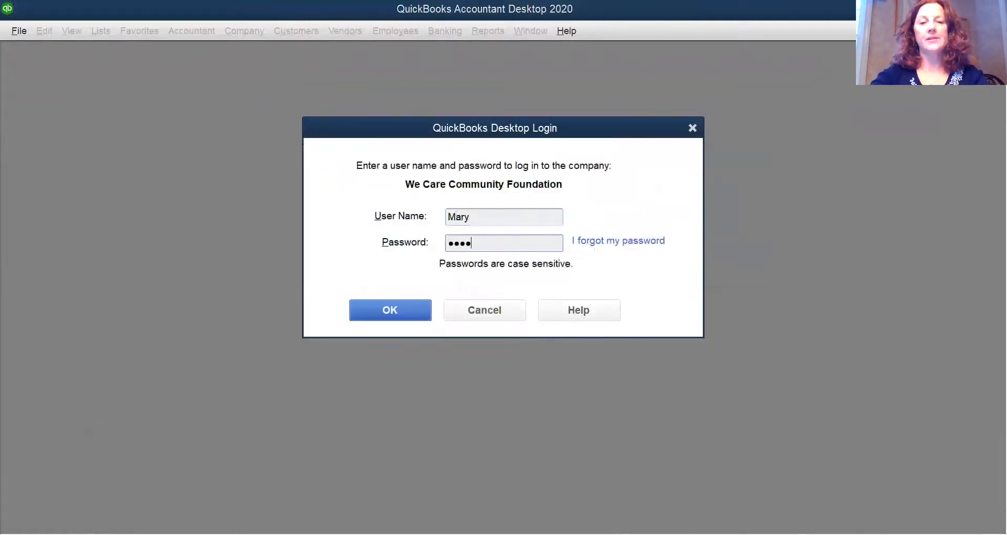
pyautogui.click(391, 309)
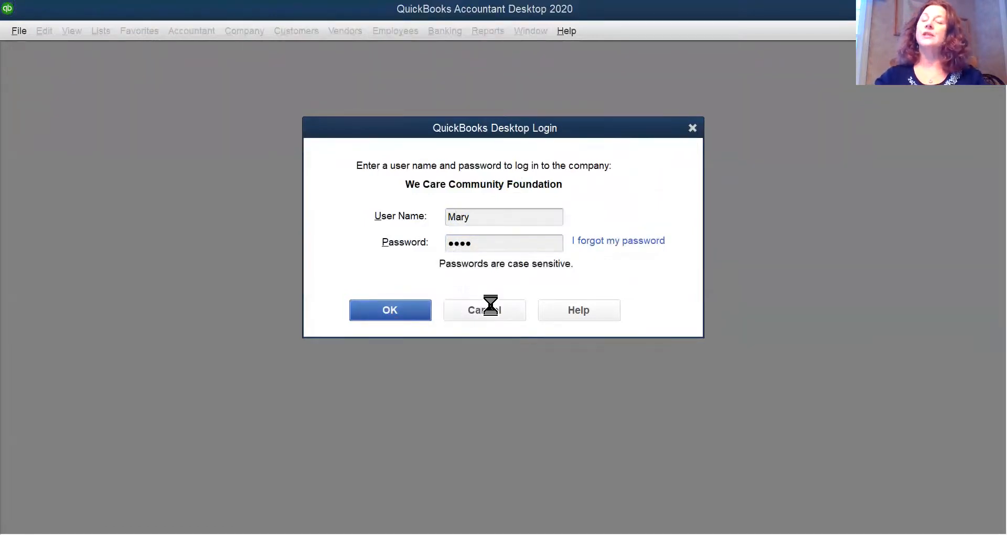
pyautogui.click(390, 309)
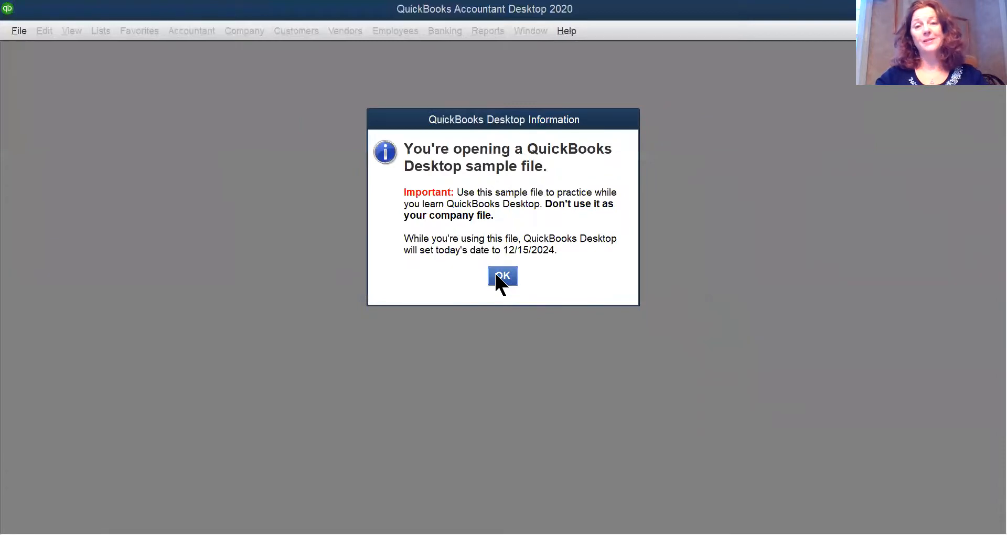
# Dismiss the sample-file notice, payroll promotion and feature tour, and maximize the Home page.
pyautogui.click(503, 275)
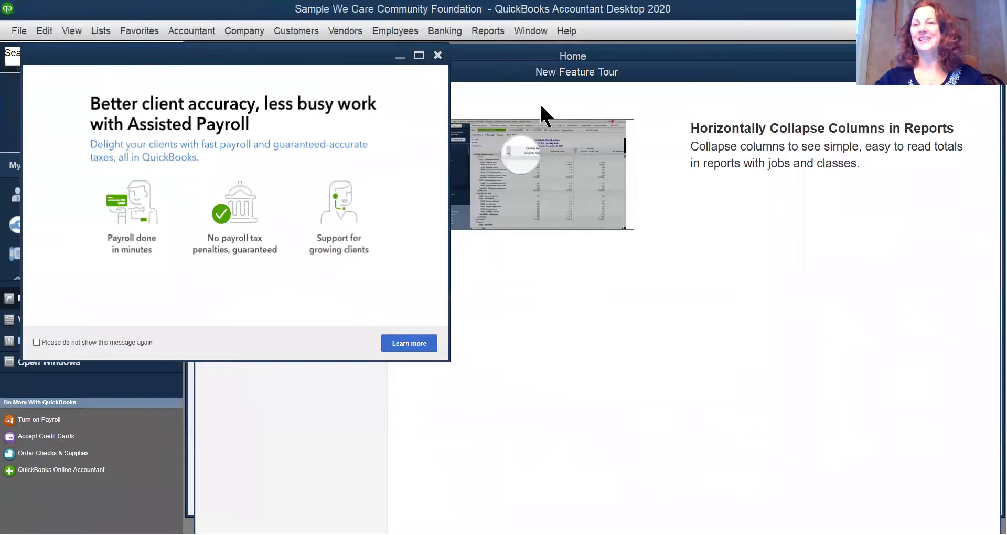
pyautogui.click(438, 54)
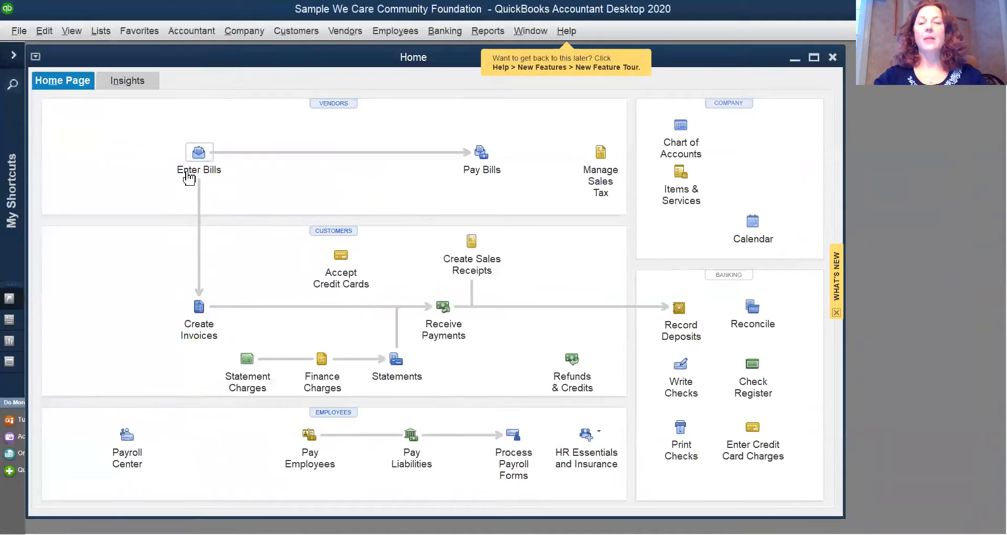
pyautogui.click(200, 152)
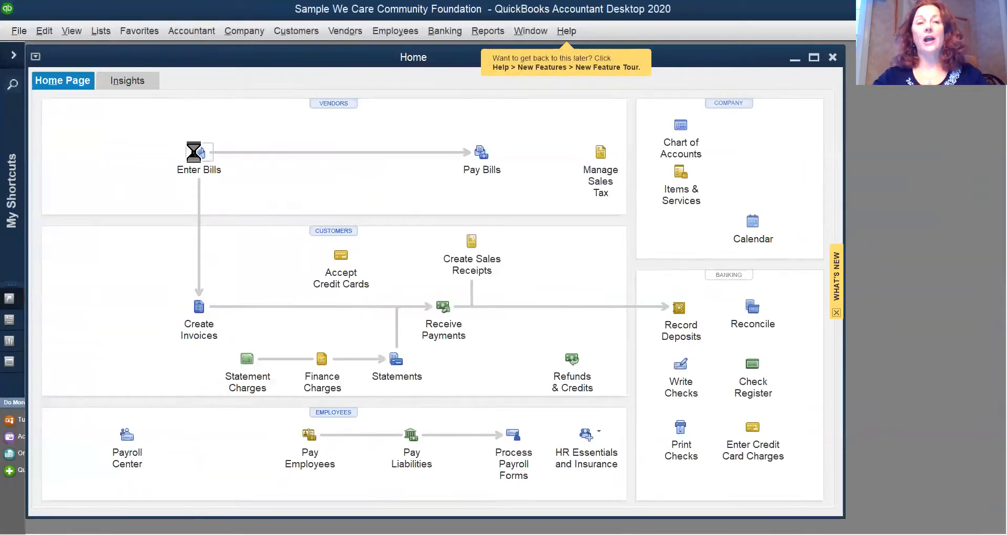
pyautogui.click(197, 153)
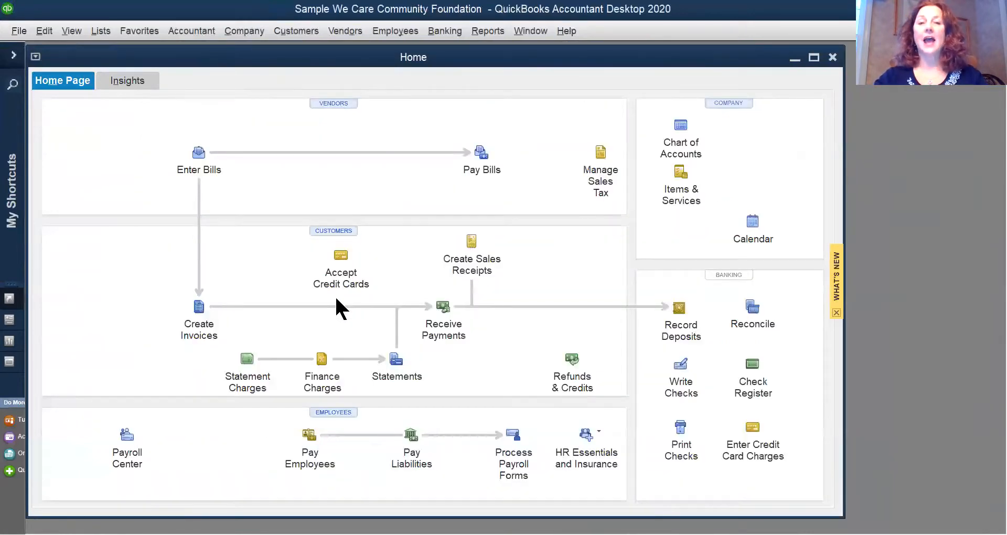
pyautogui.click(813, 56)
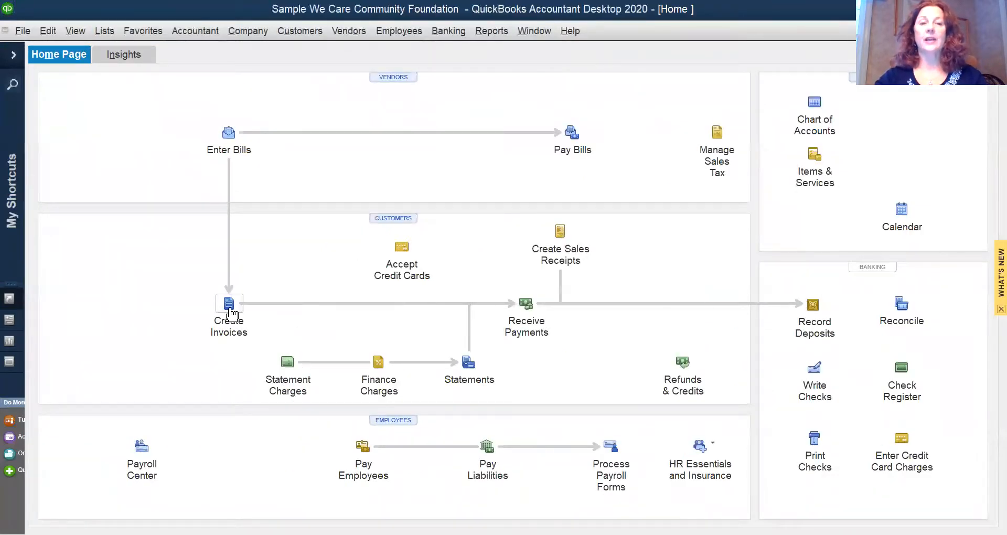
pyautogui.click(229, 303)
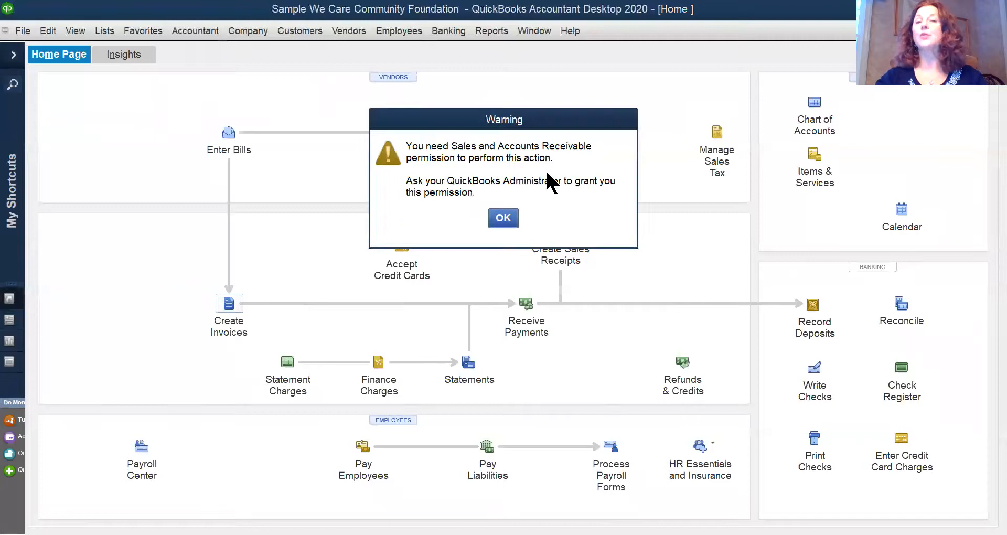
pyautogui.moveTo(478, 180)
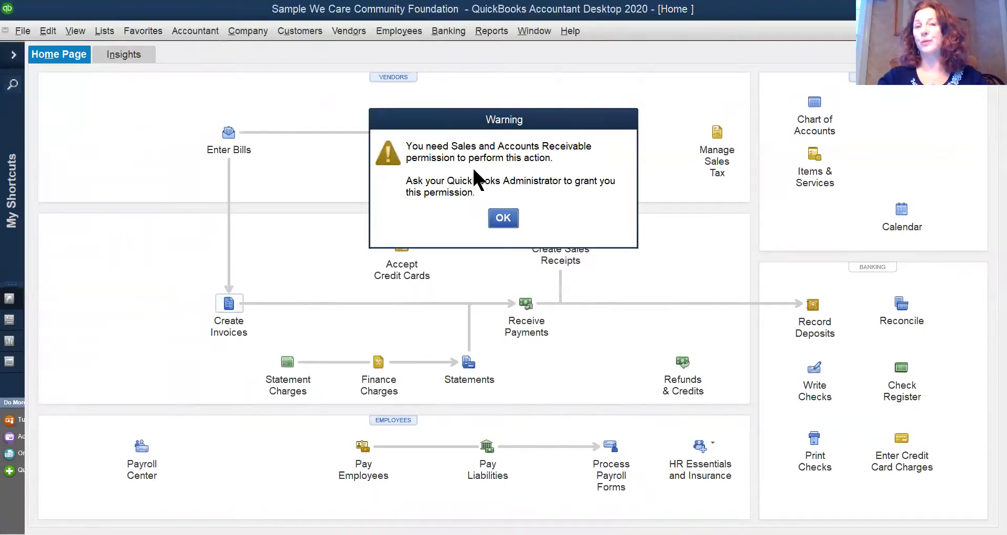
pyautogui.moveTo(535, 189)
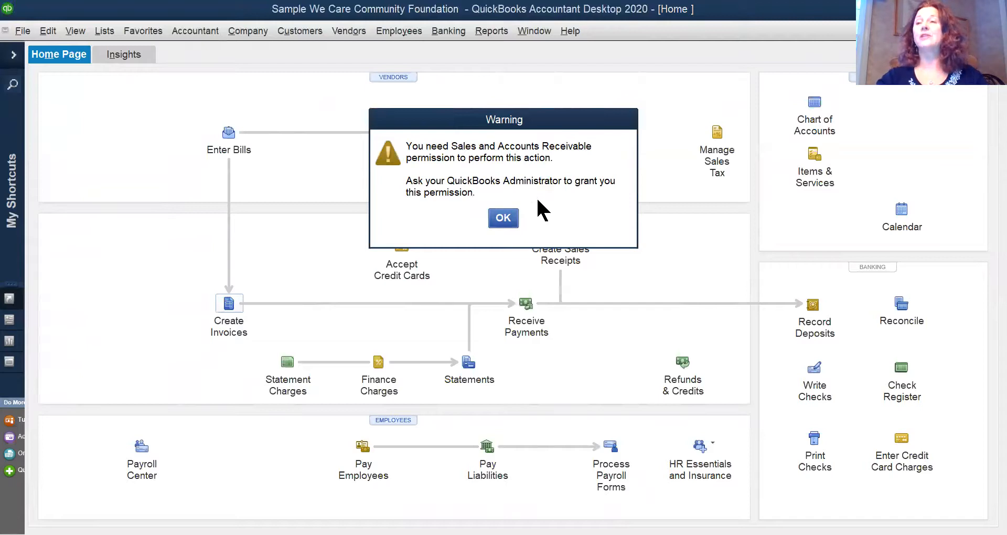
pyautogui.moveTo(543, 227)
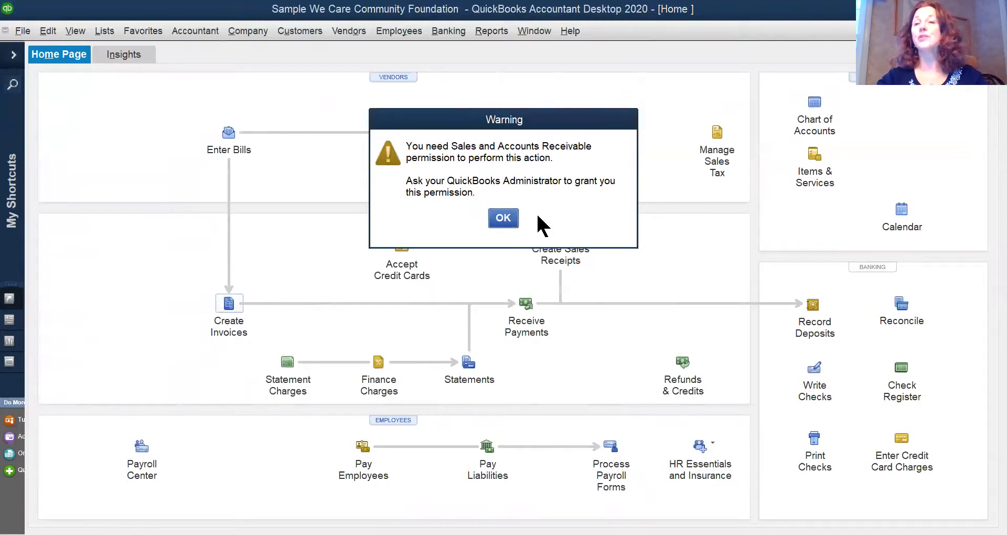
pyautogui.click(503, 219)
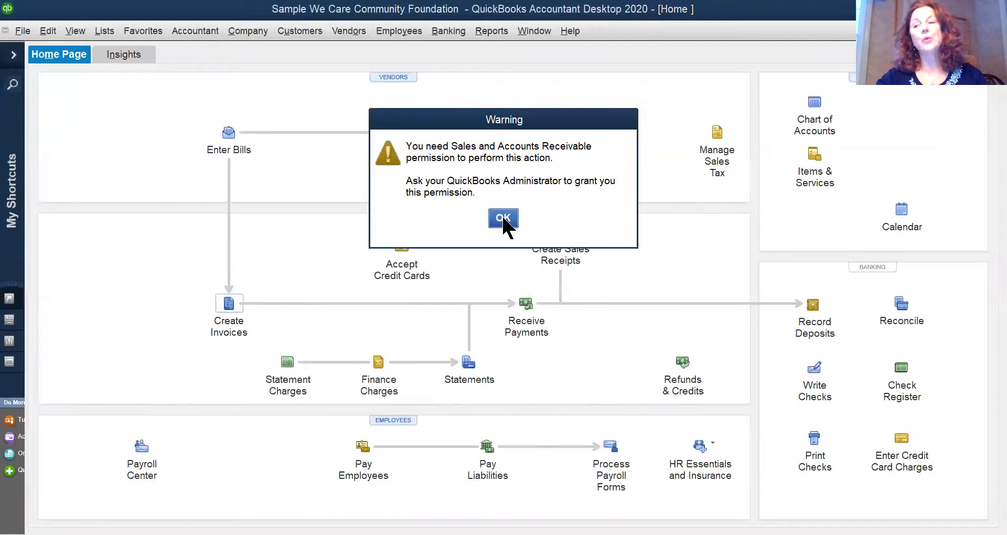
pyautogui.moveTo(629, 253)
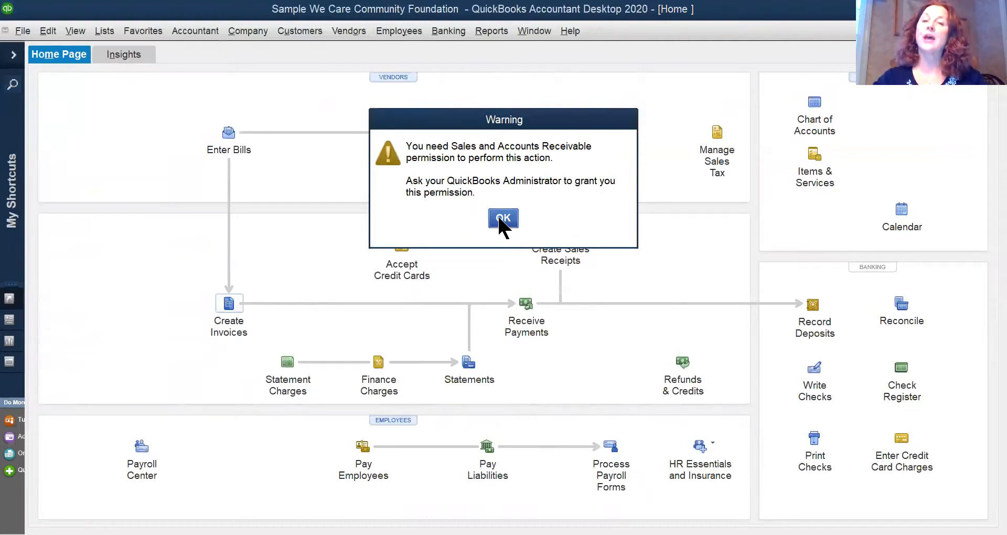
pyautogui.click(503, 218)
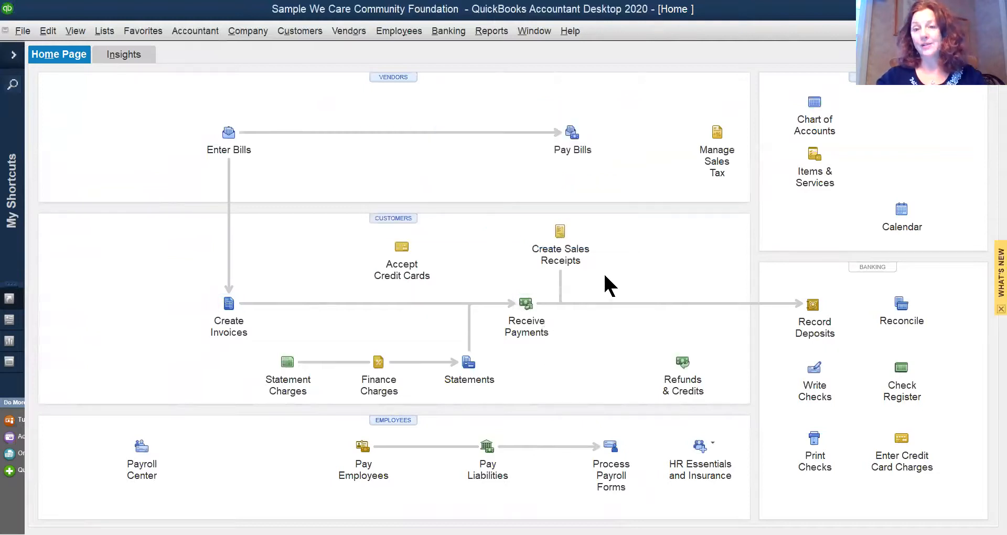
pyautogui.moveTo(646, 274)
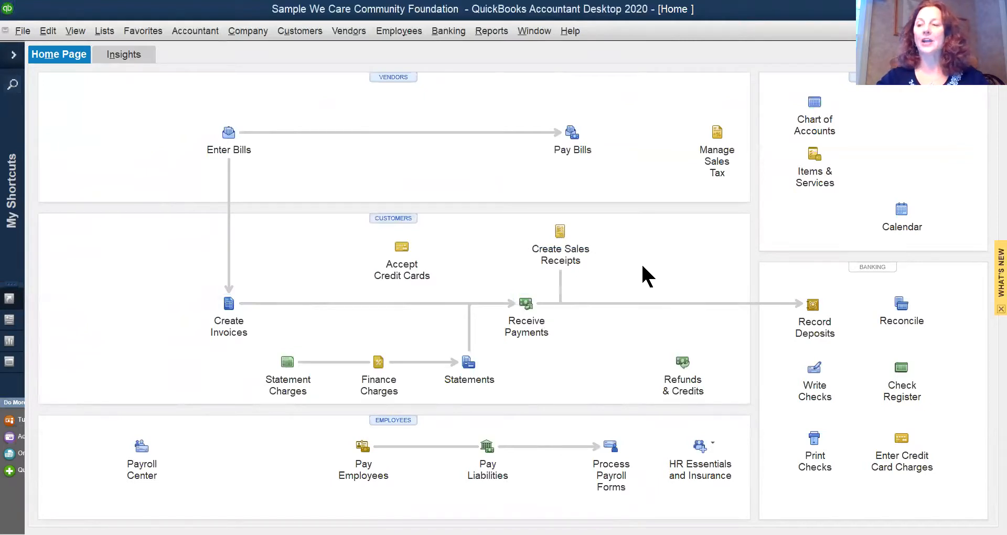
pyautogui.moveTo(714, 252)
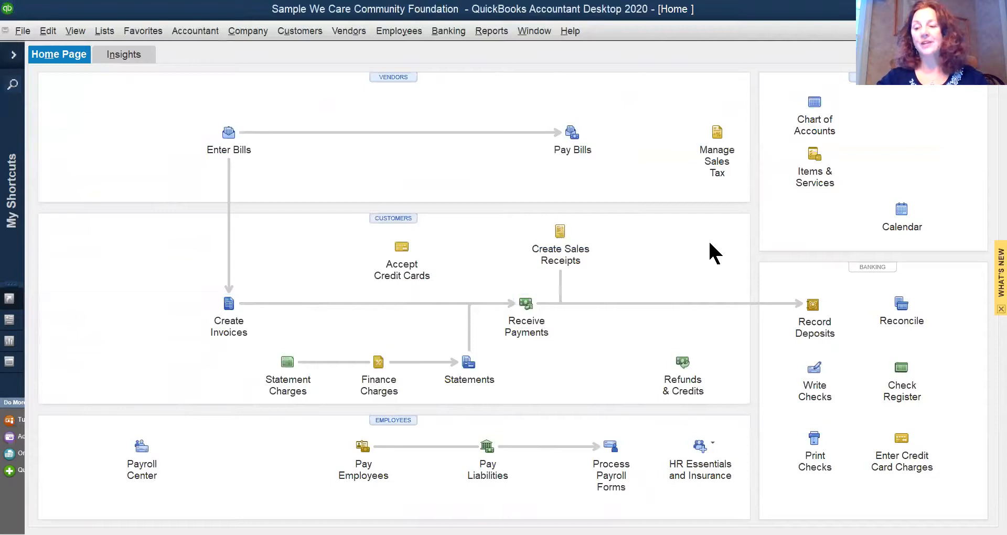
pyautogui.moveTo(747, 277)
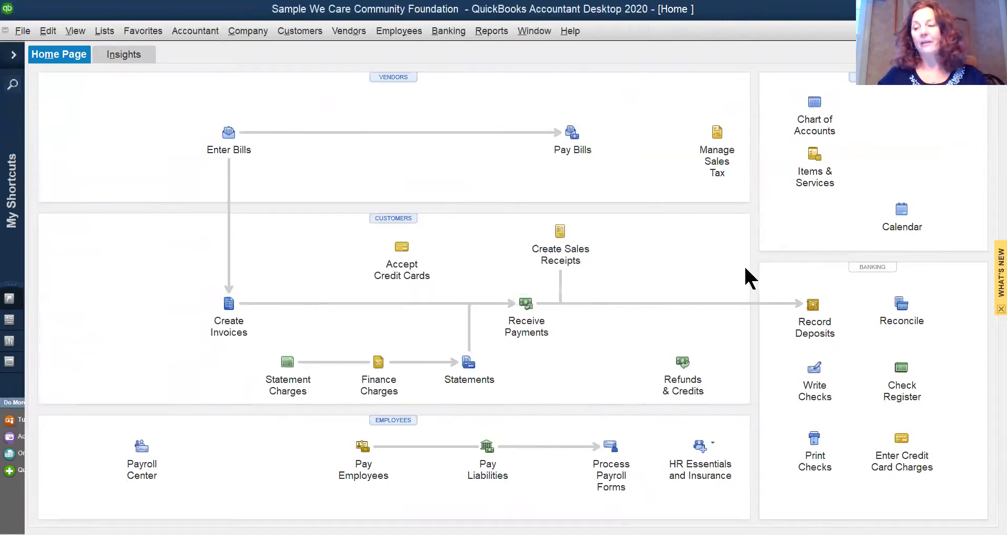
pyautogui.moveTo(687, 278)
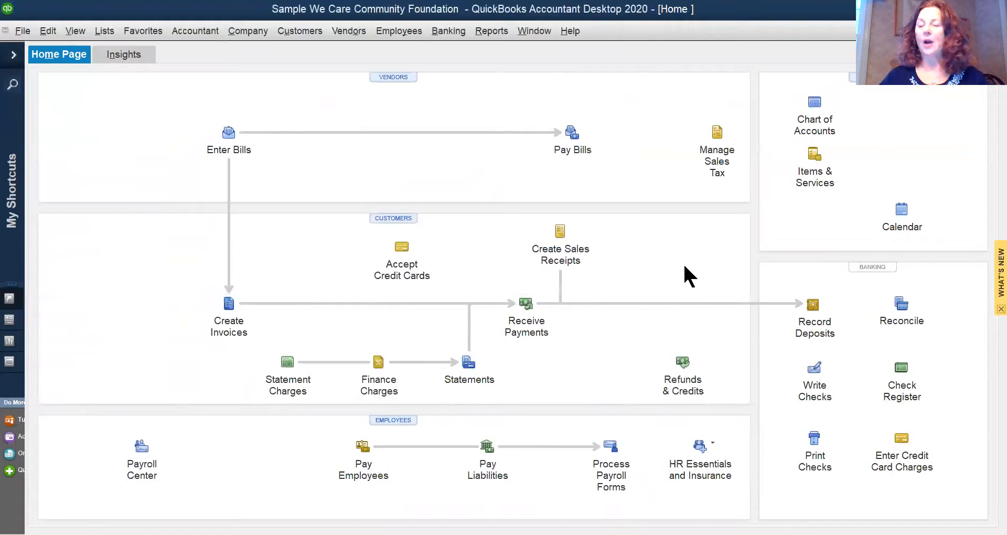